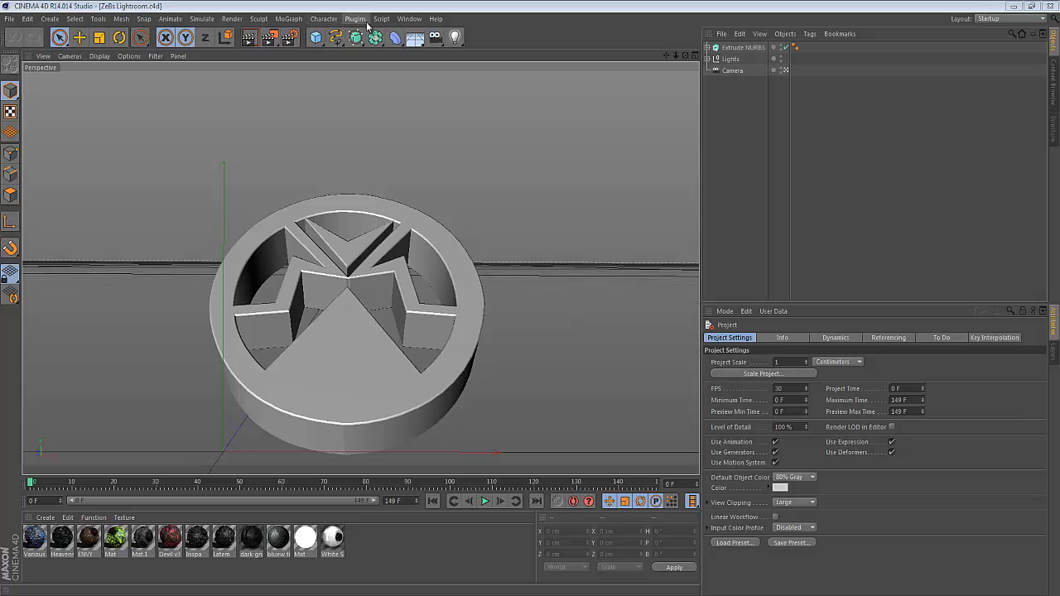
- Add a ReaperX rope object from the Plugins menu, then a MoGraph Tracer beside the emblem
left_click(354, 18)
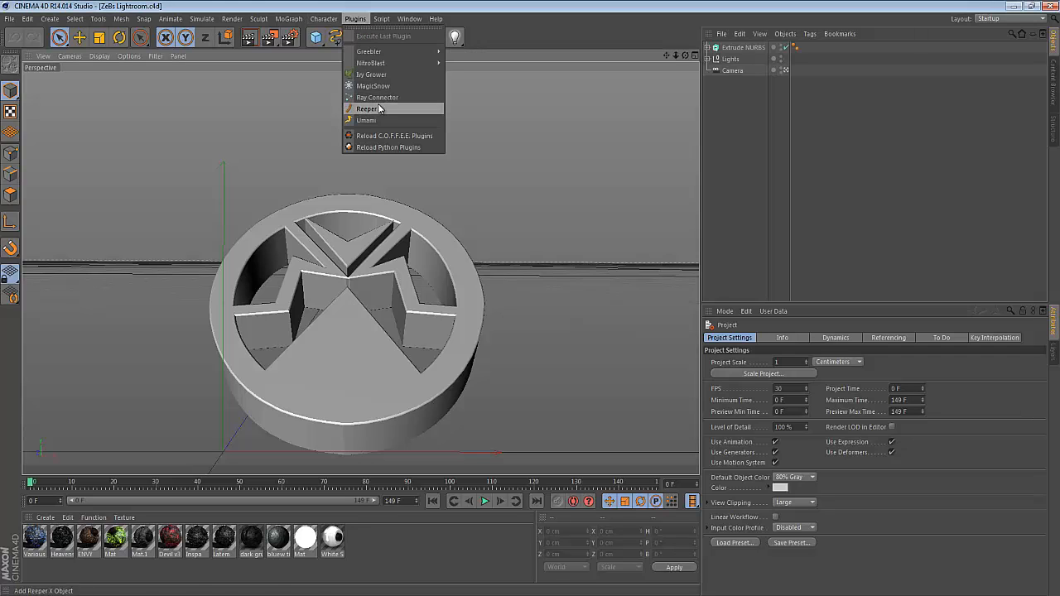
left_click(367, 109)
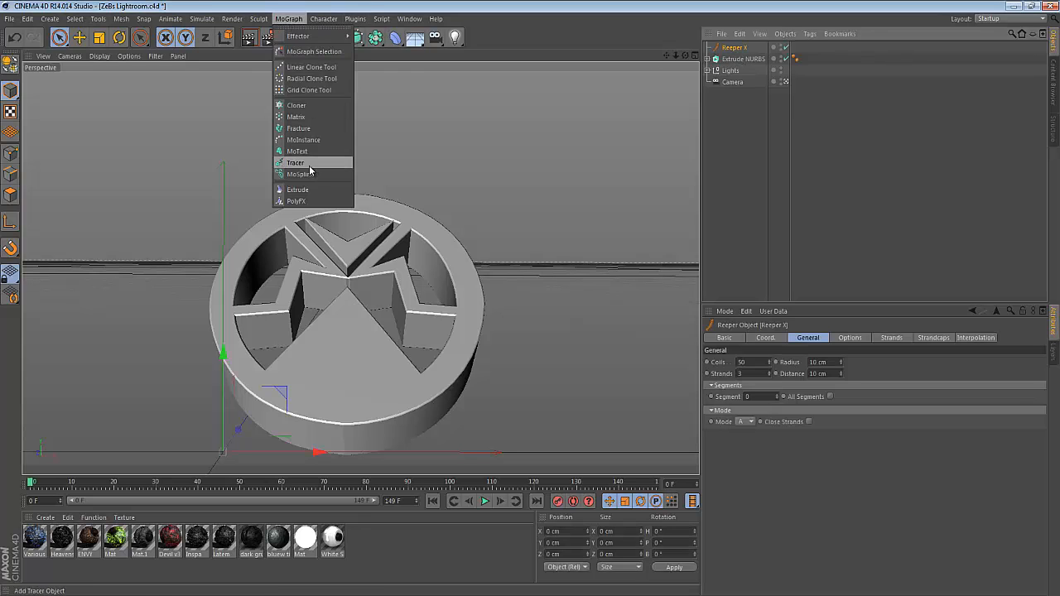
left_click(297, 152)
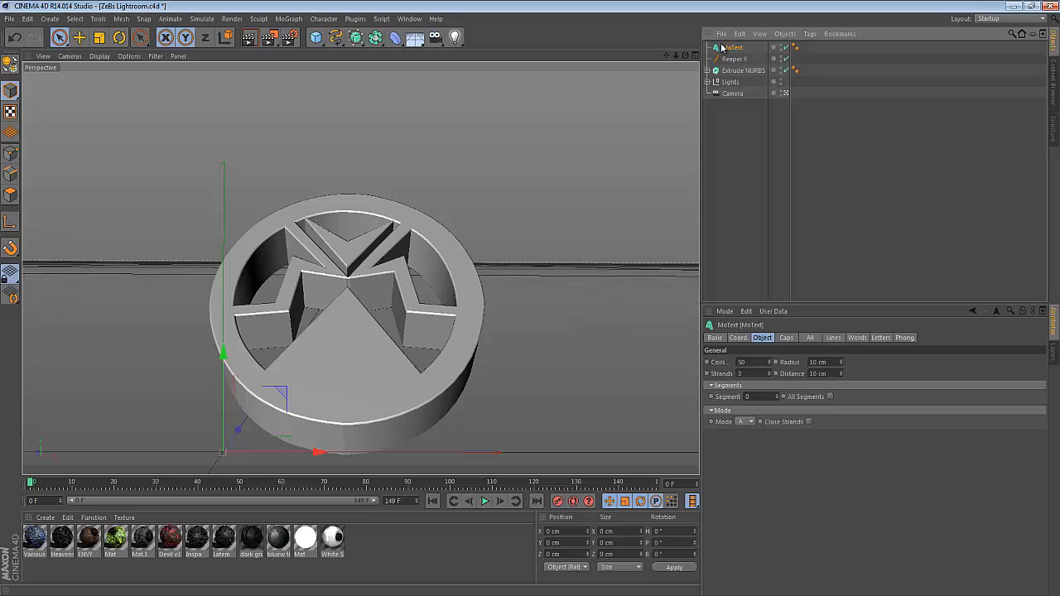
mouse_move(735, 60)
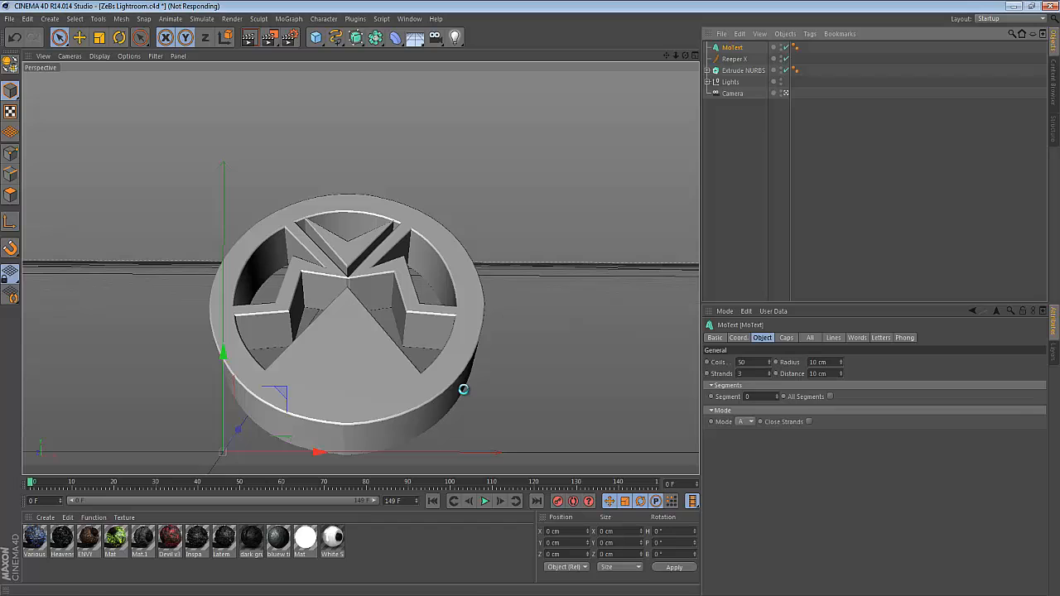
left_click(734, 58)
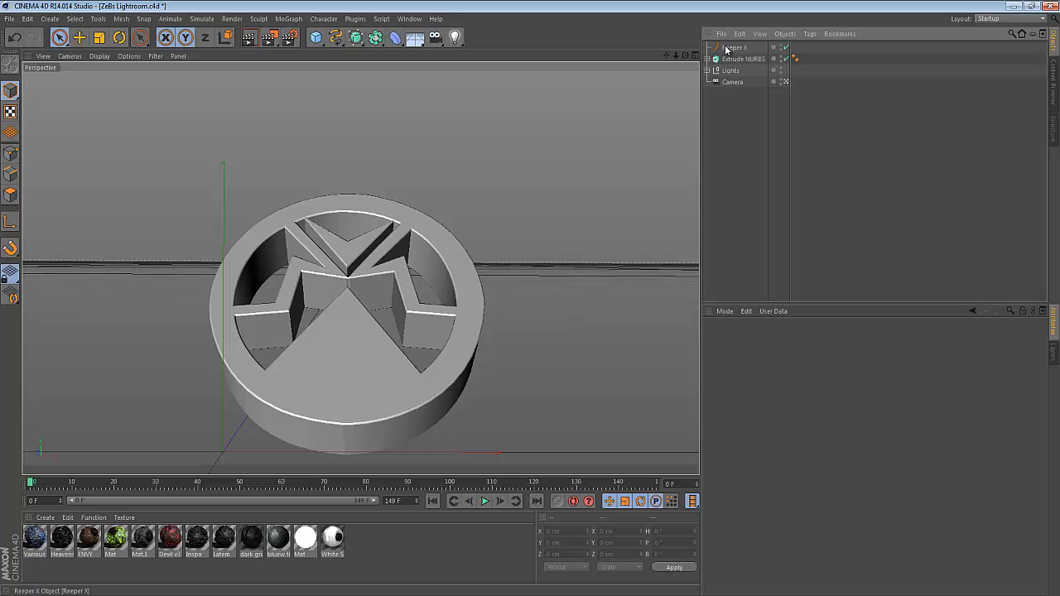
- Expand the Extrude NURBS in the Object Manager to reveal its nested outline spline
left_click(354, 19)
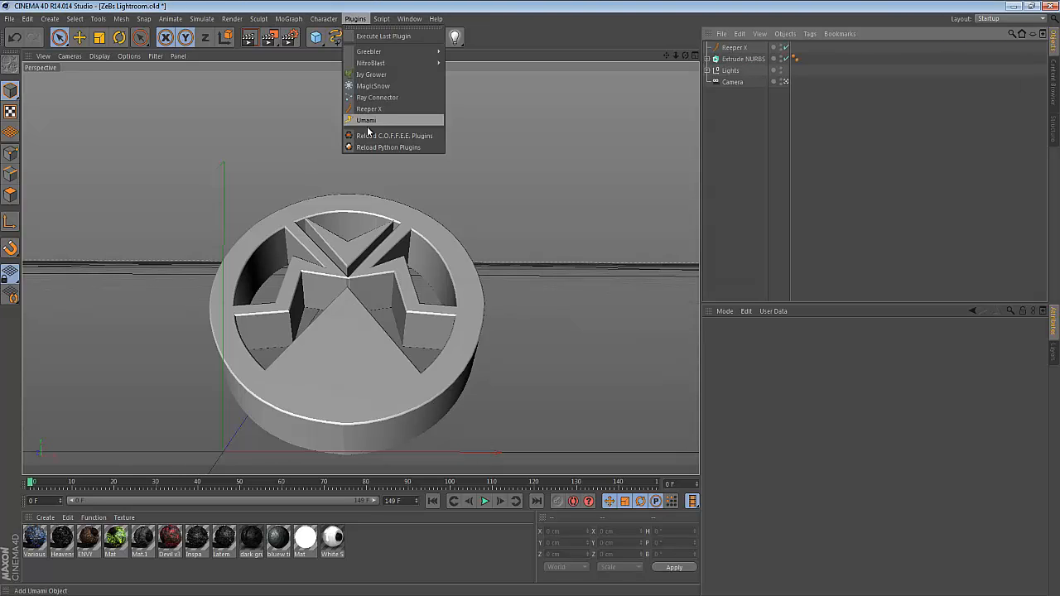
left_click(364, 120)
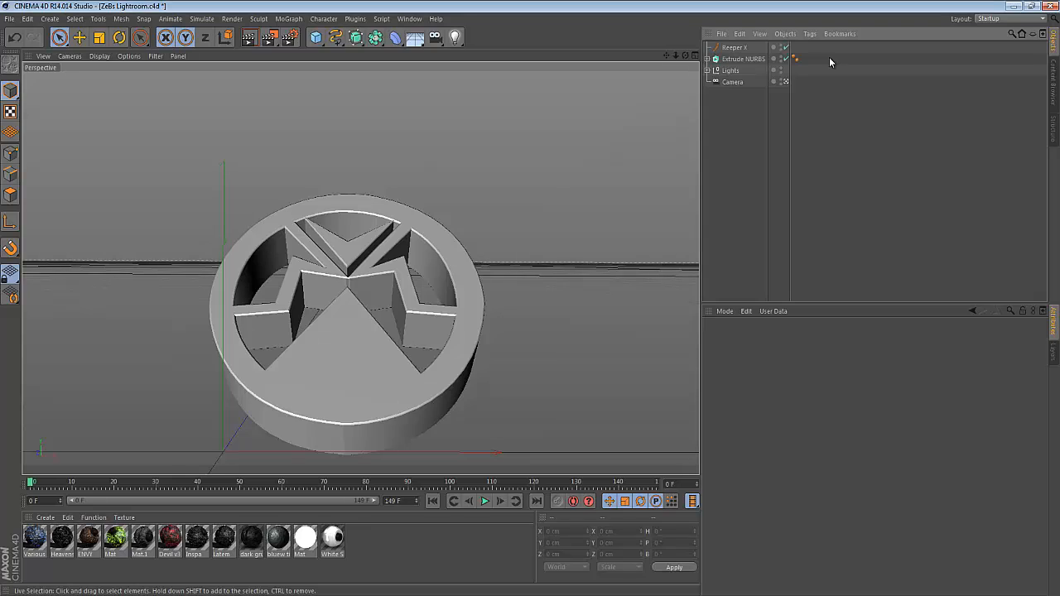
mouse_move(573, 83)
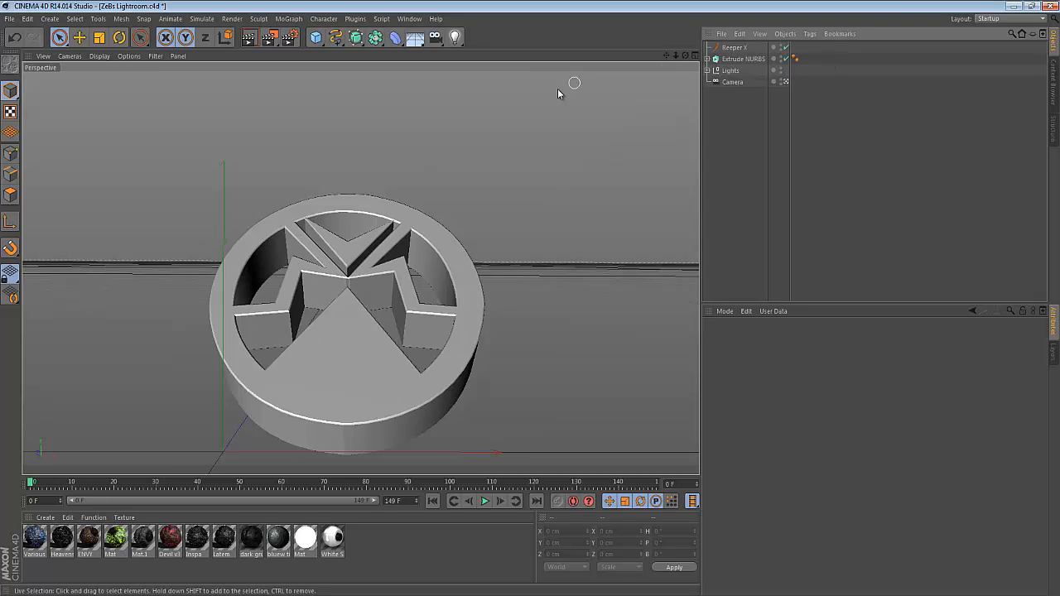
mouse_move(561, 108)
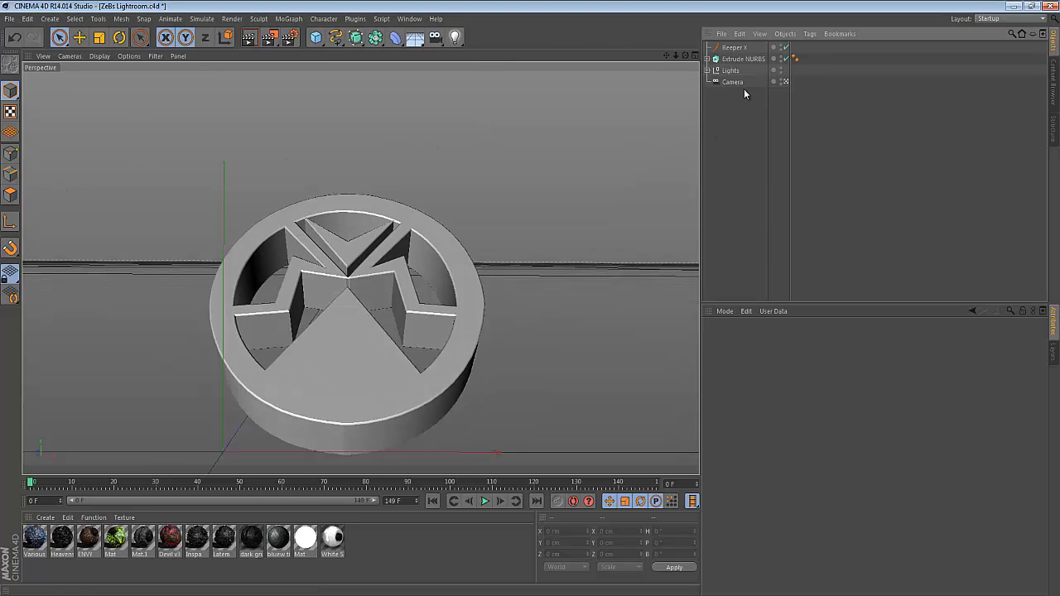
left_click(730, 70)
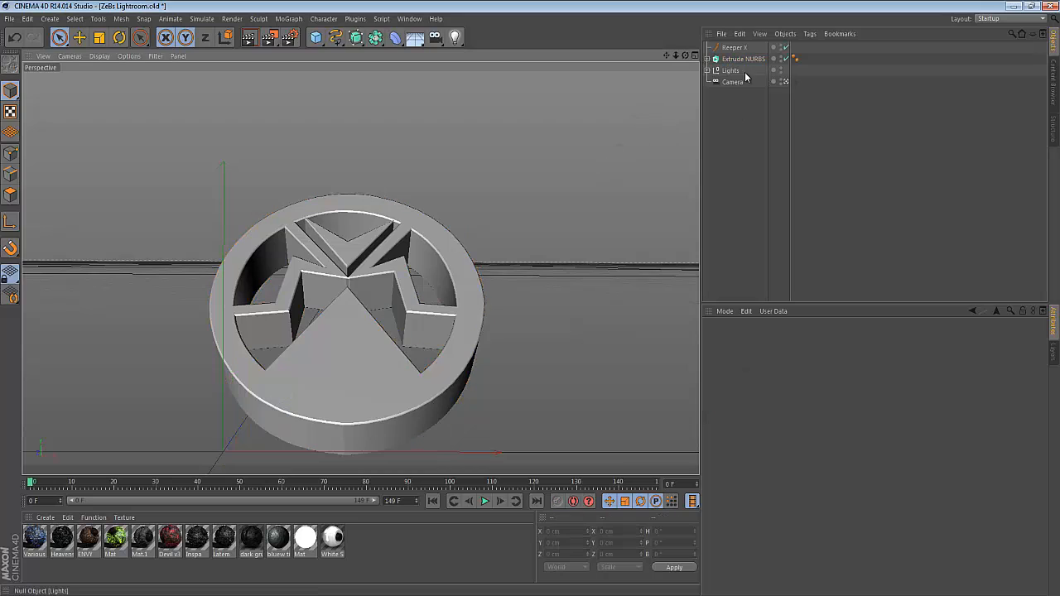
mouse_move(743, 60)
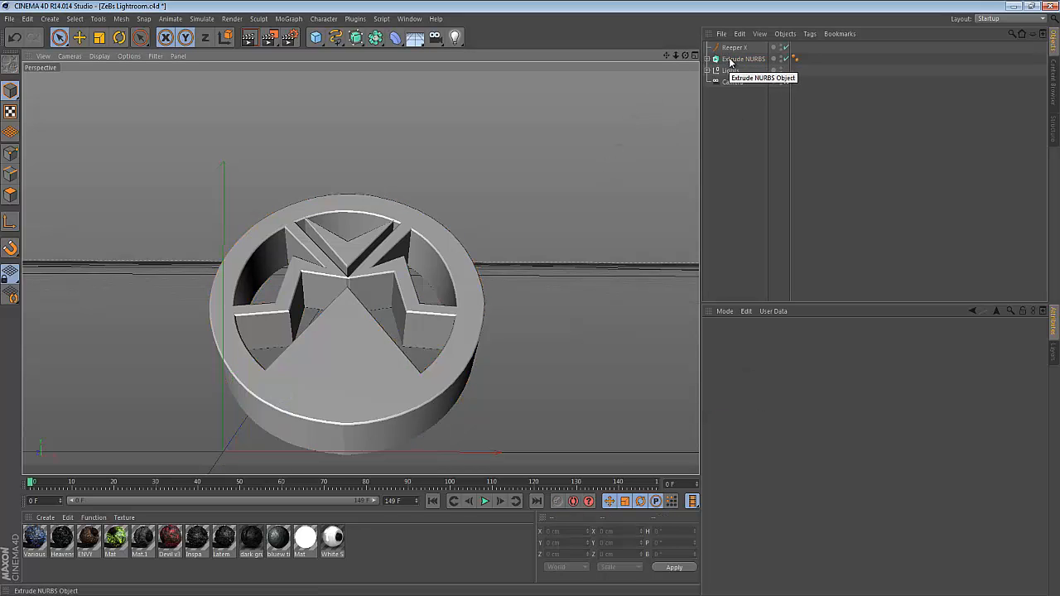
left_click(745, 60)
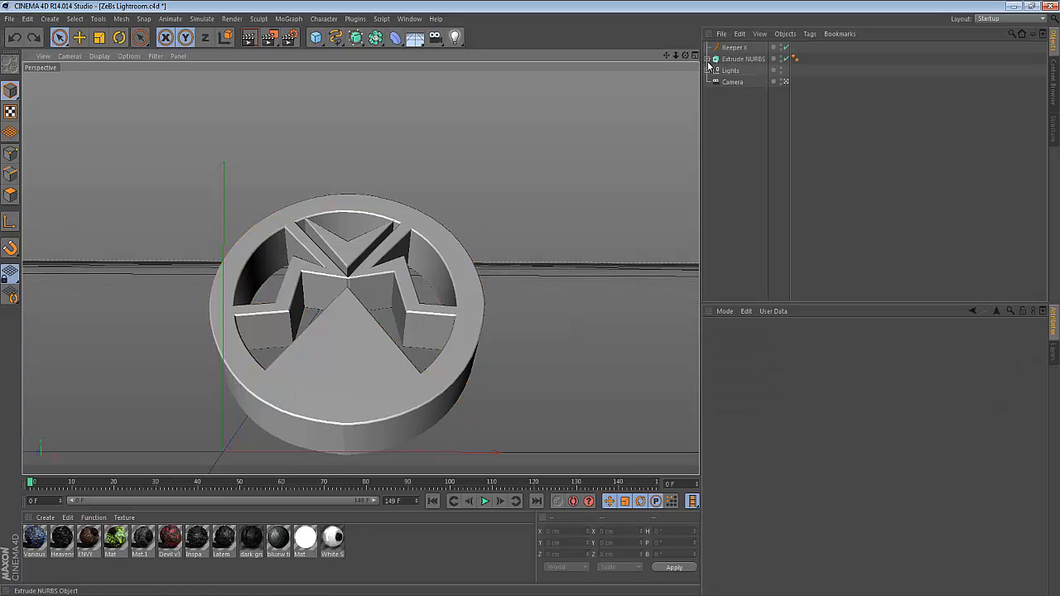
left_click(716, 59)
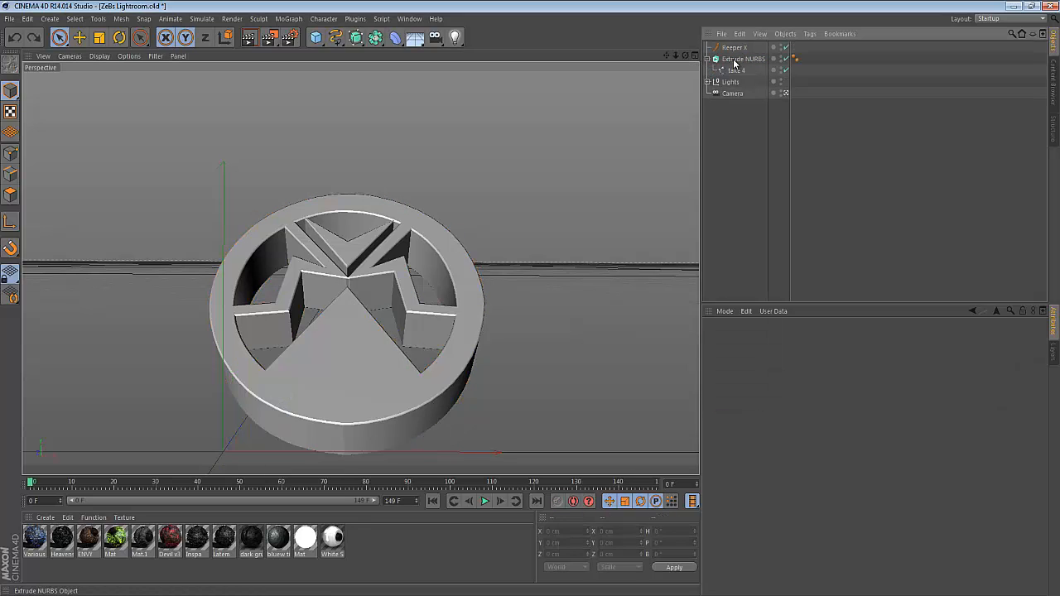
- Move the outline spline to the top level and nest Reaper X beneath it
left_click(736, 70)
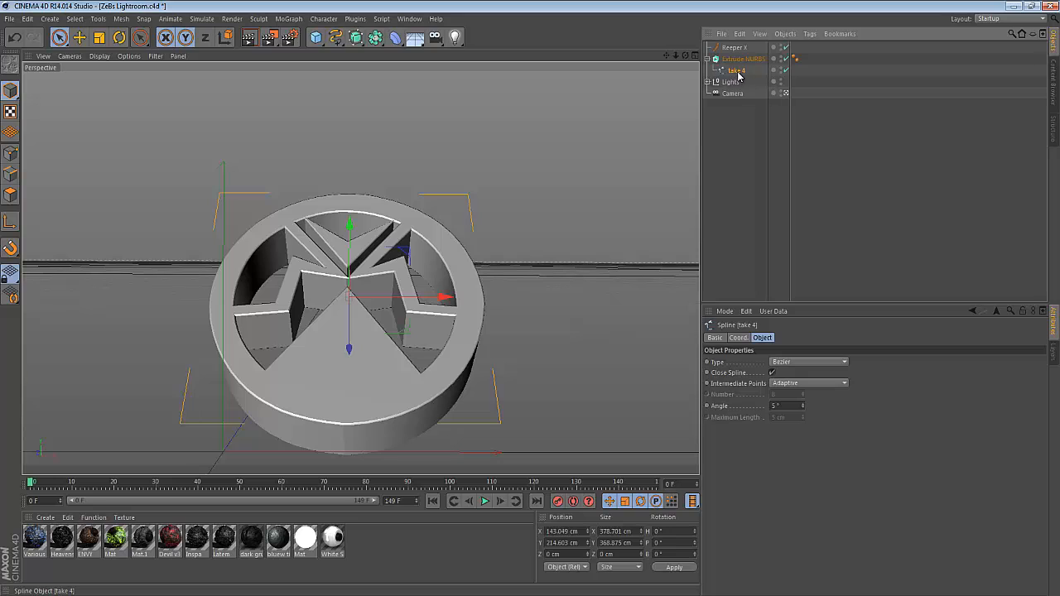
left_click(742, 59)
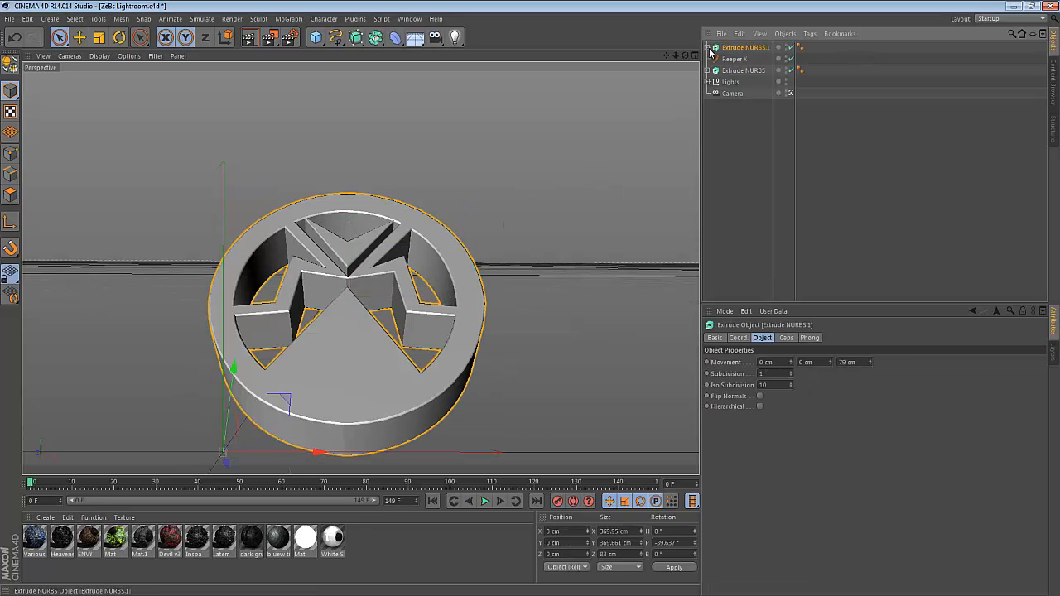
left_click(728, 46)
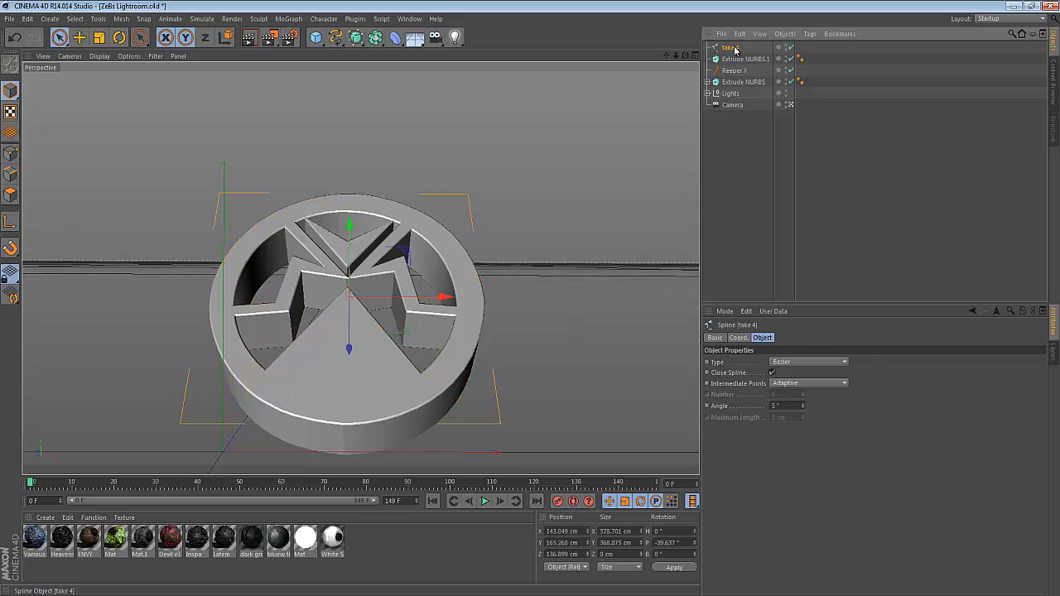
left_click(745, 60)
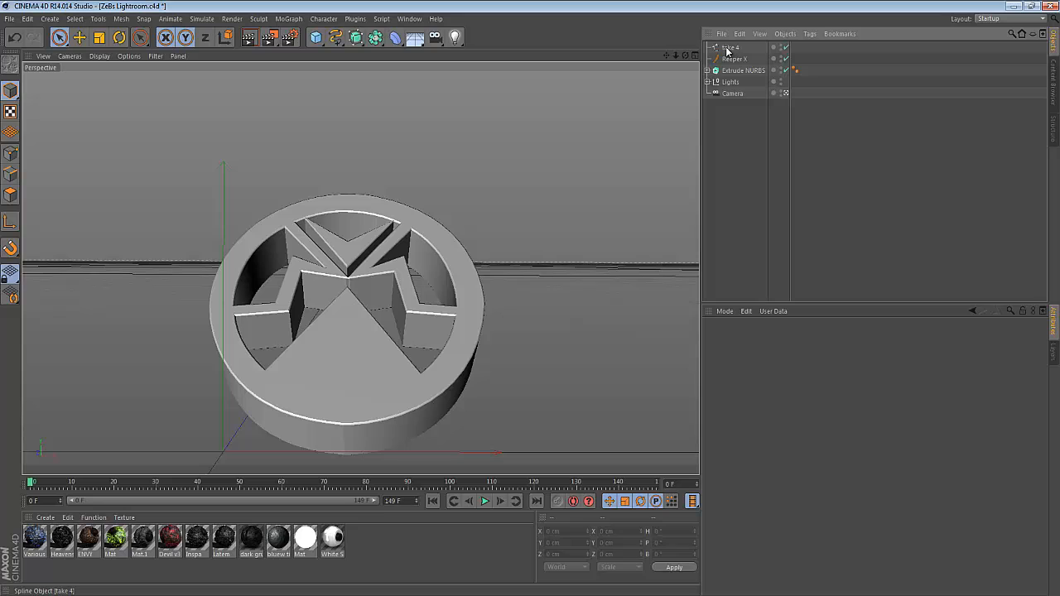
left_click(728, 46)
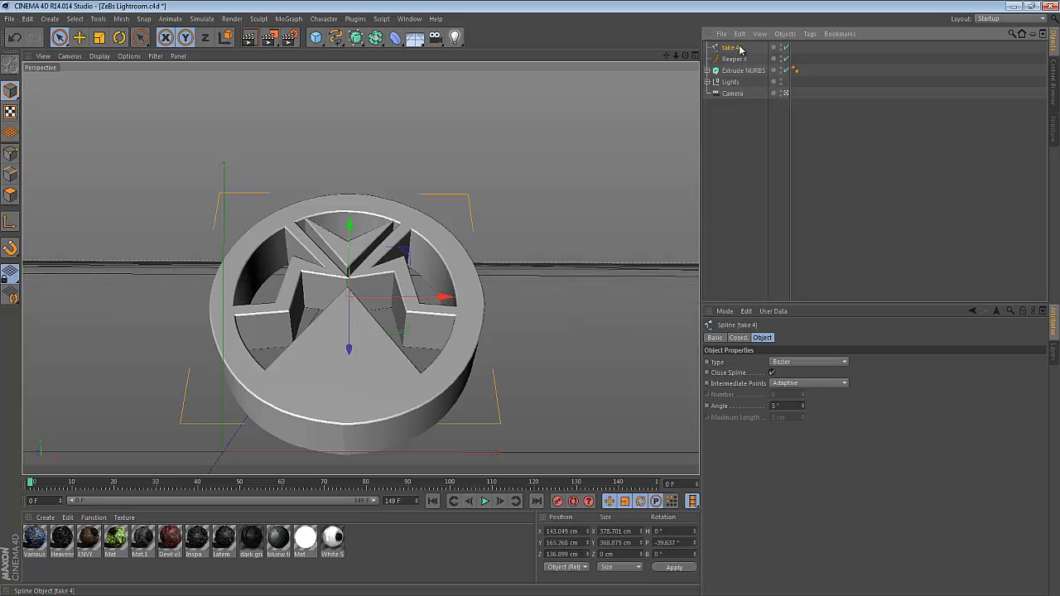
left_click(732, 59)
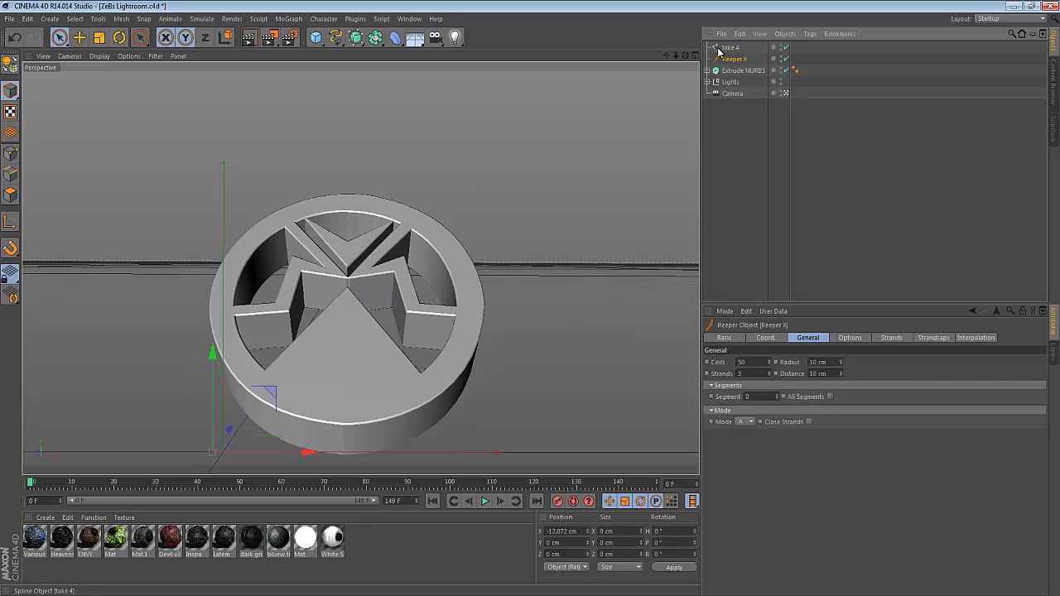
- Preview the rope, then delete the Reaper X and its spline, leaving emblem, lights and camera
left_click(728, 47)
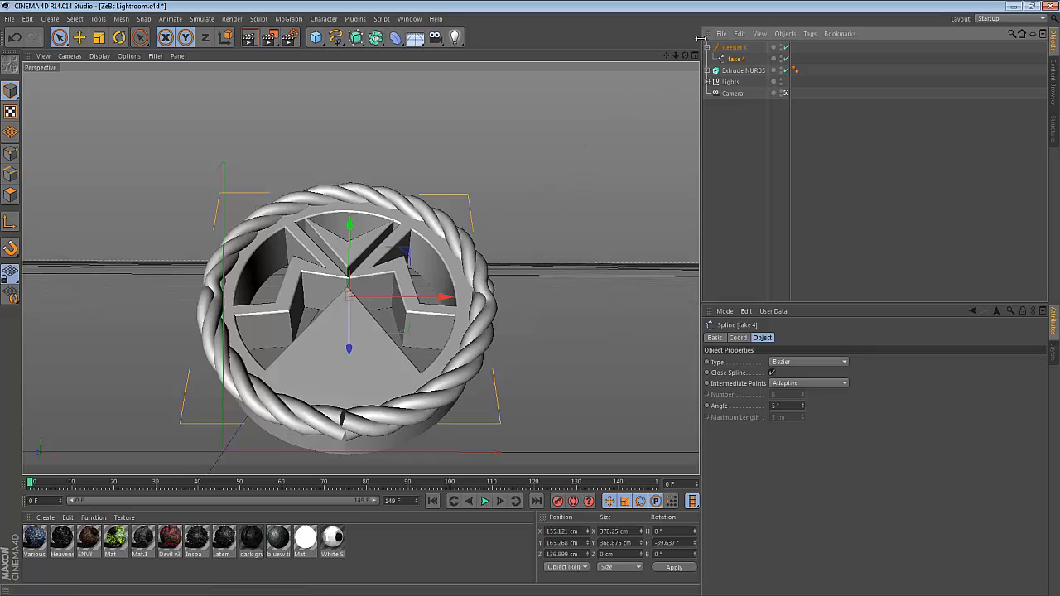
left_click(734, 46)
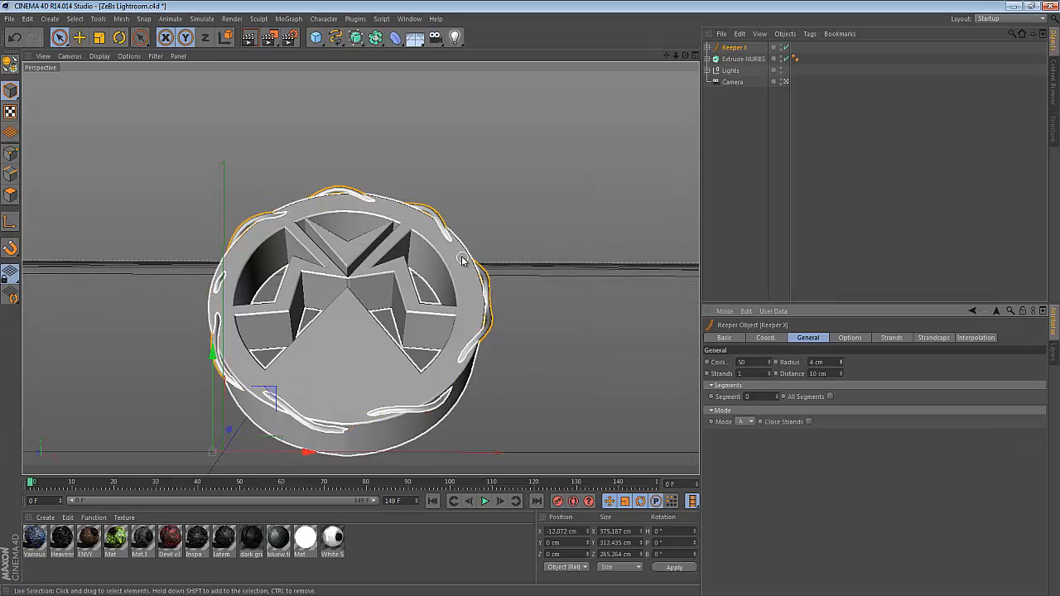
left_click(354, 38)
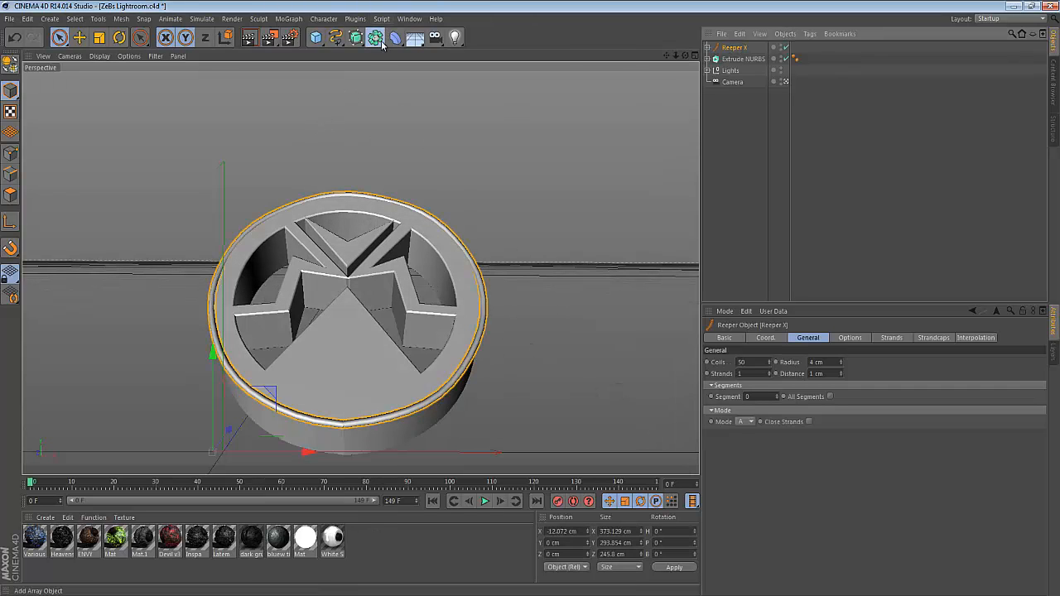
left_click(354, 37)
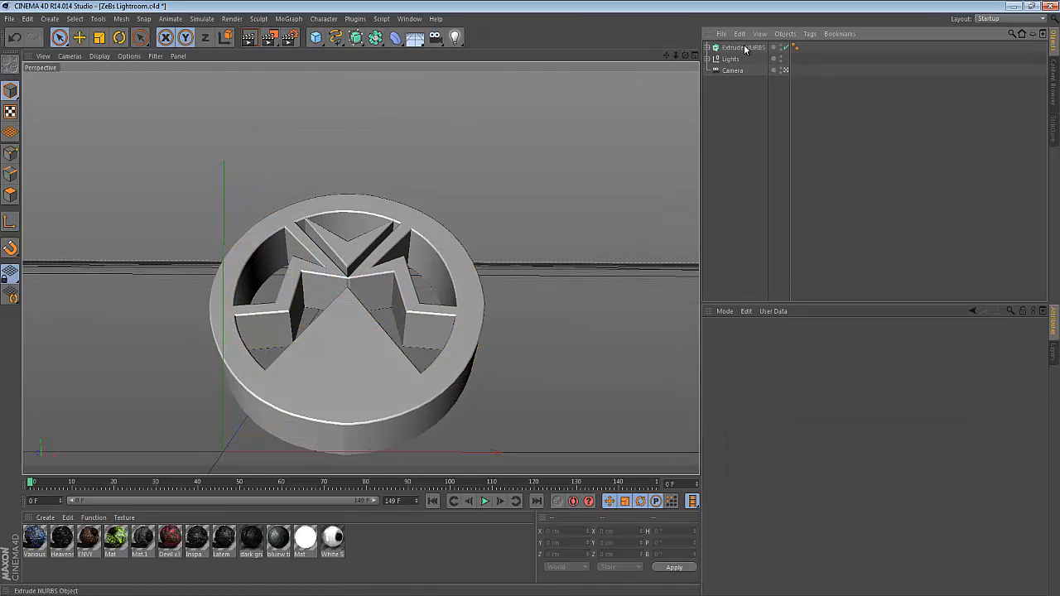
- Deselect the emblem so the Top viewport can be maximized over the four-panel layout
left_click(742, 46)
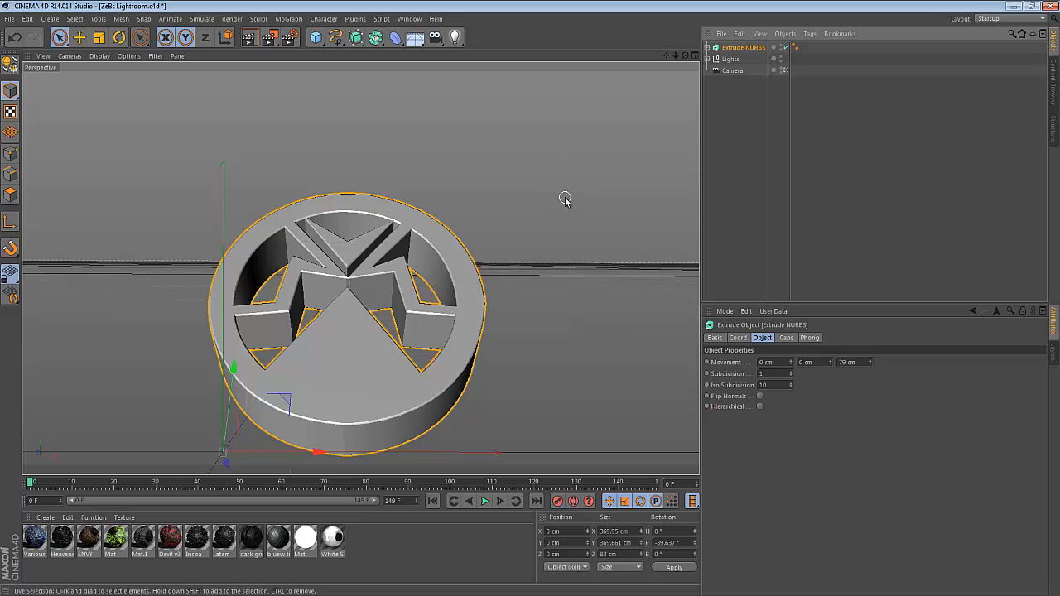
left_click(567, 199)
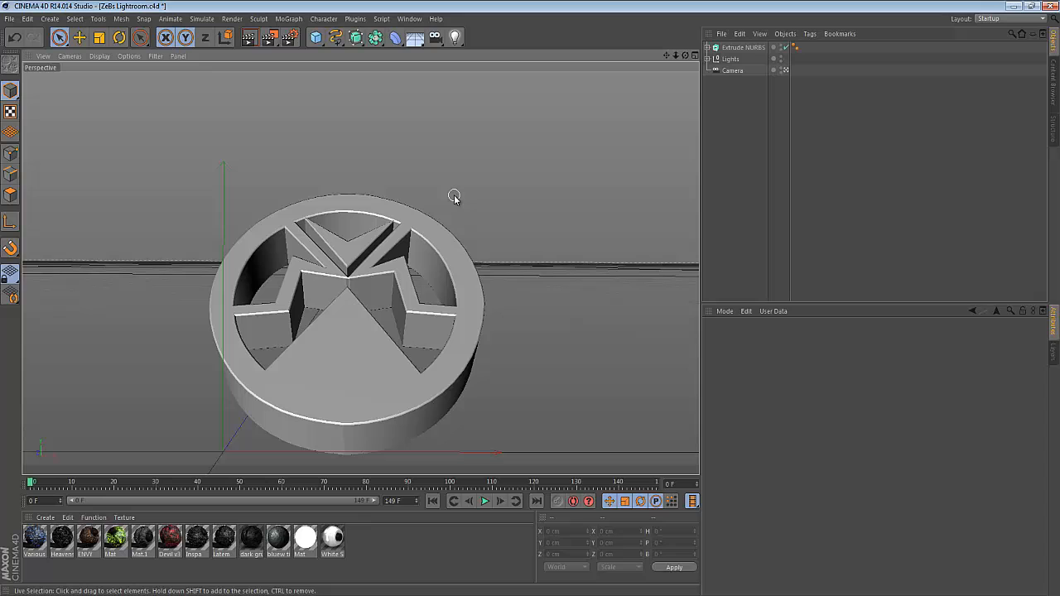
mouse_move(451, 189)
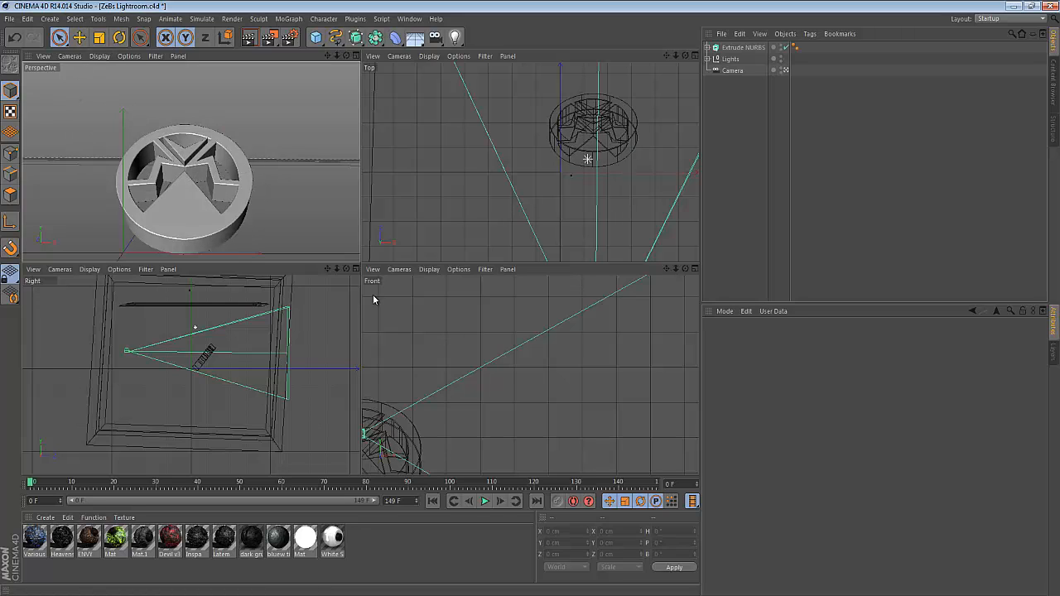
mouse_move(36, 295)
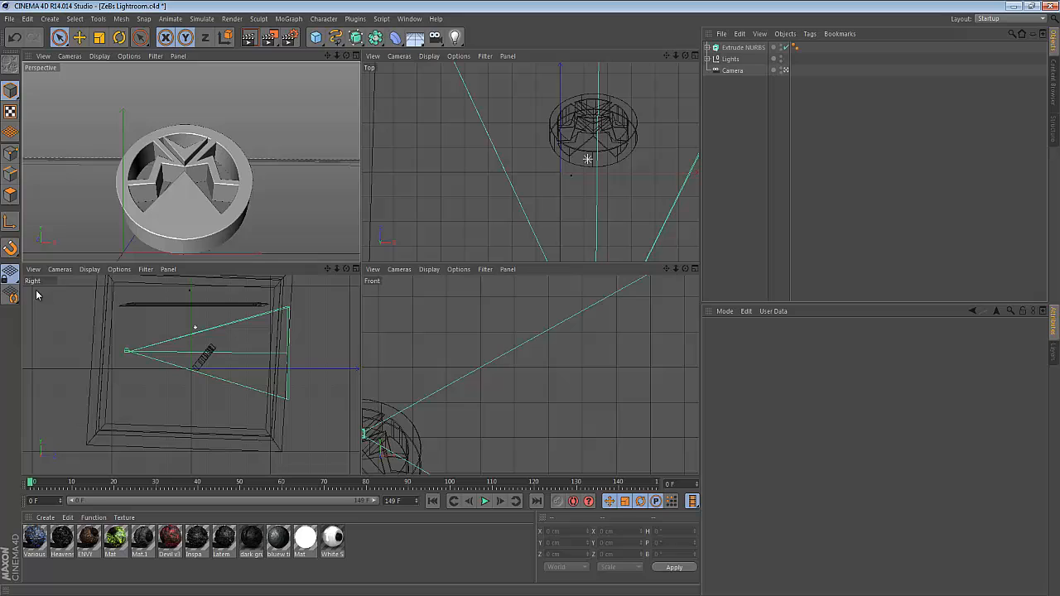
mouse_move(445, 116)
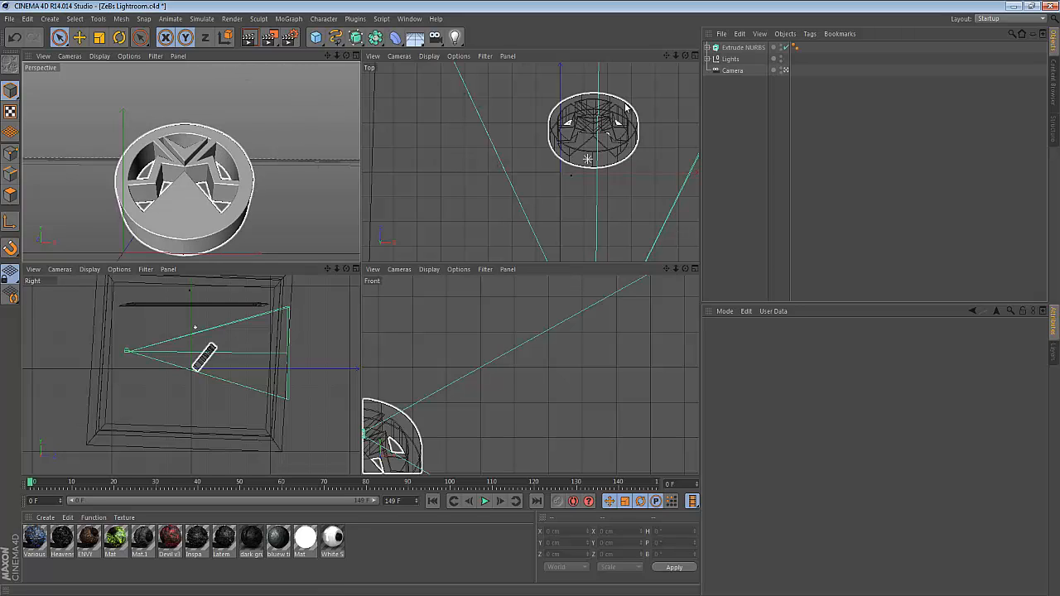
left_click(295, 140)
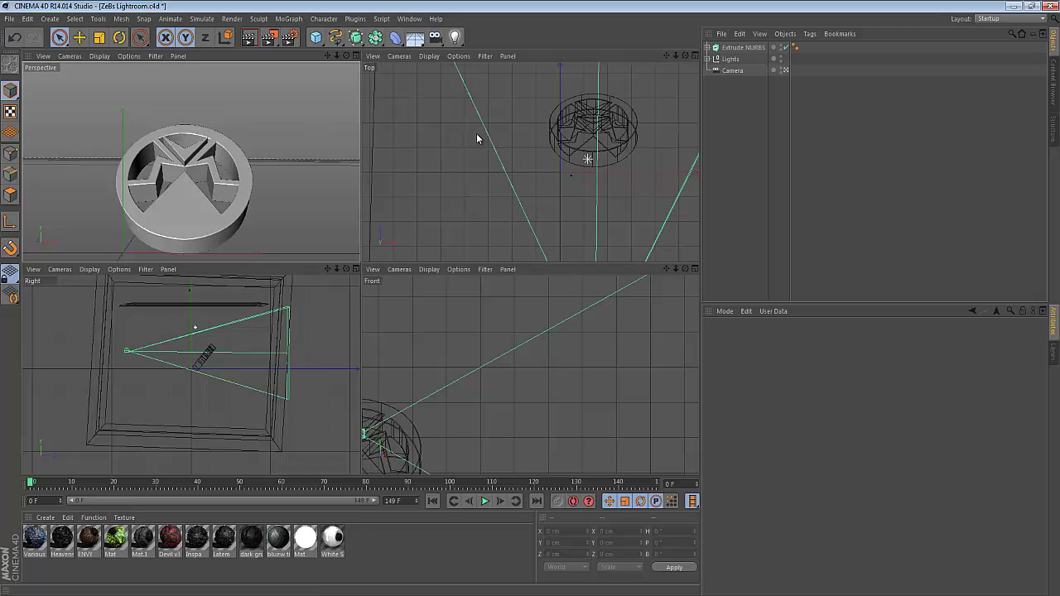
mouse_move(543, 59)
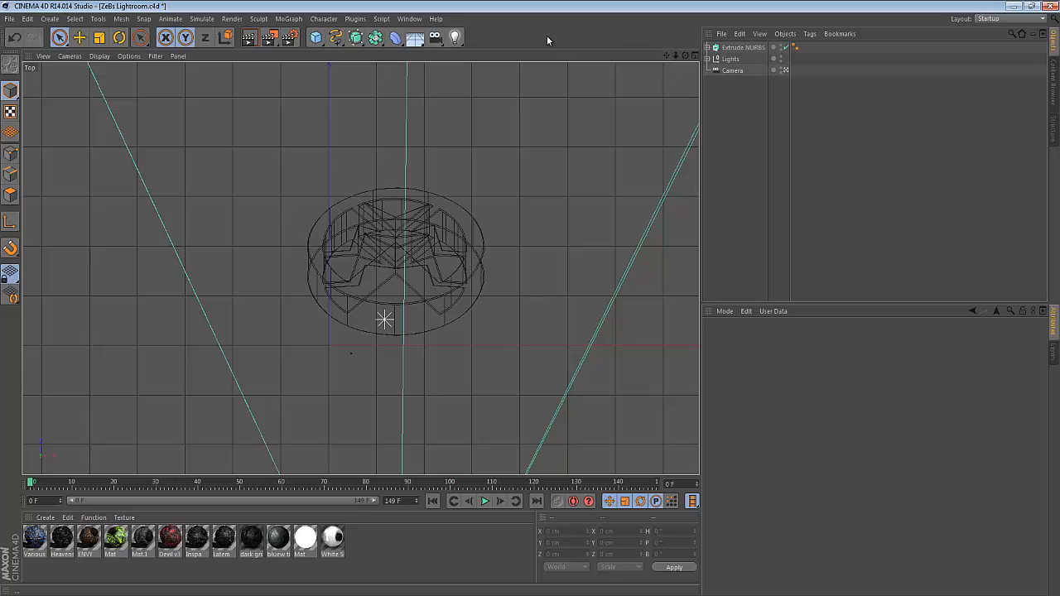
mouse_move(315, 38)
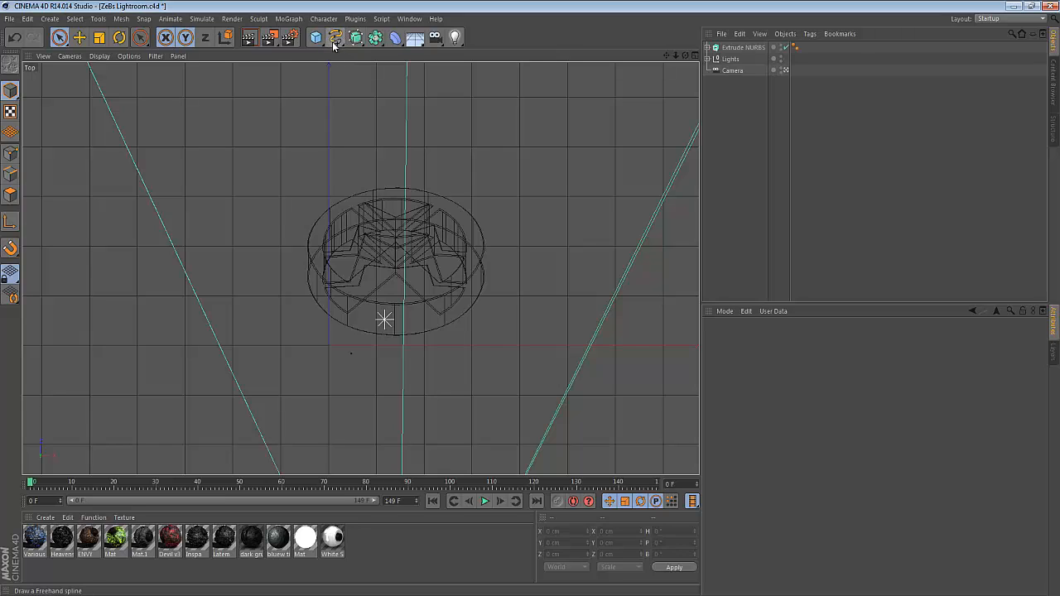
- Activate the Freehand spline tool from the Spline palette
left_click(335, 36)
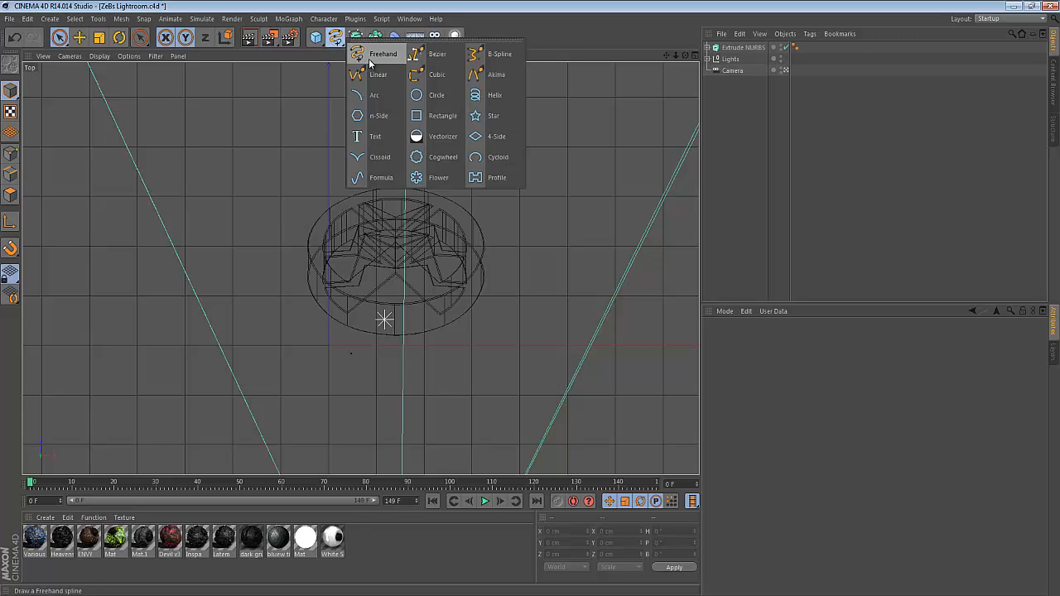
left_click(384, 53)
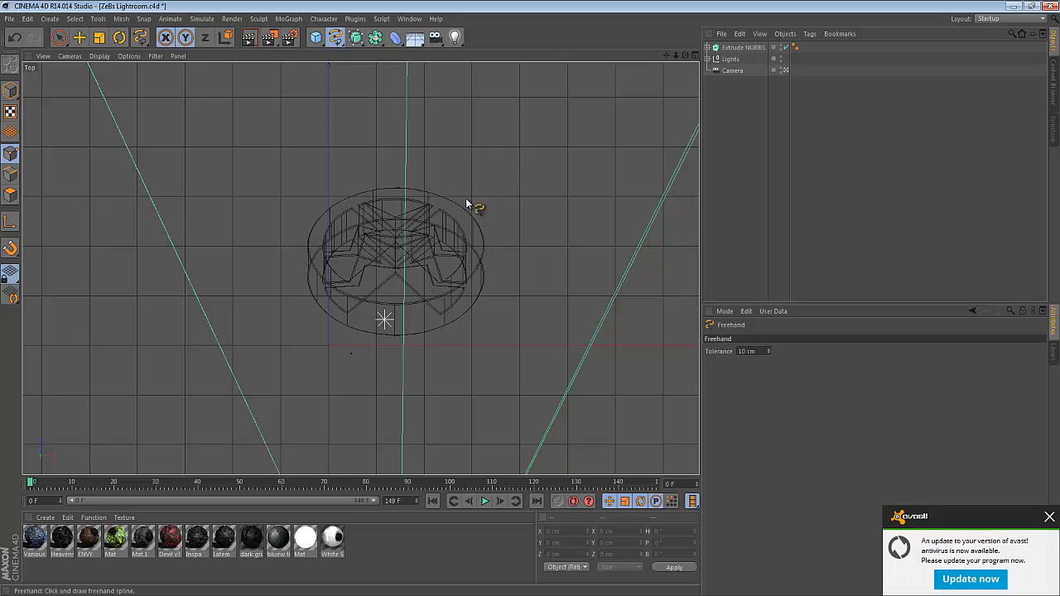
mouse_move(511, 191)
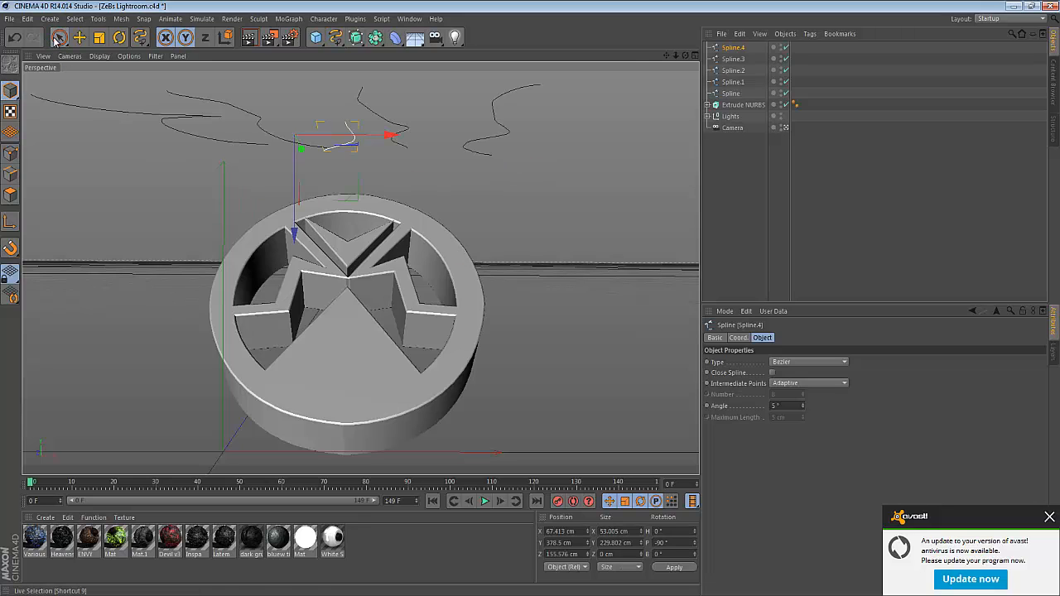
- Return to the Live Selection tool after sketching freehand splines above the emblem
left_click(60, 36)
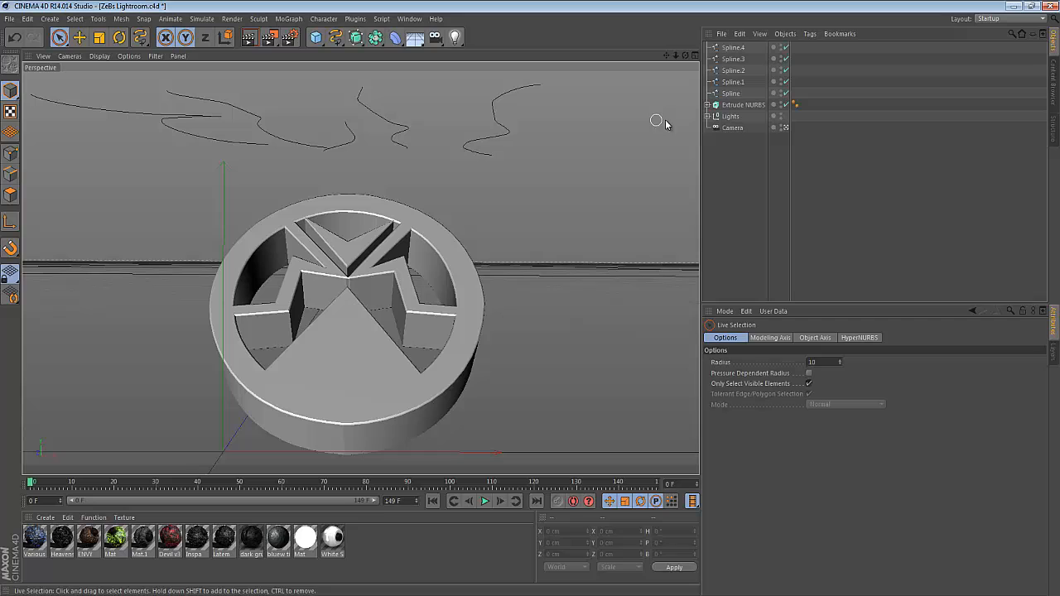
- Create several ReeperX rope objects from the Plugins menu among the freehand splines
left_click(732, 70)
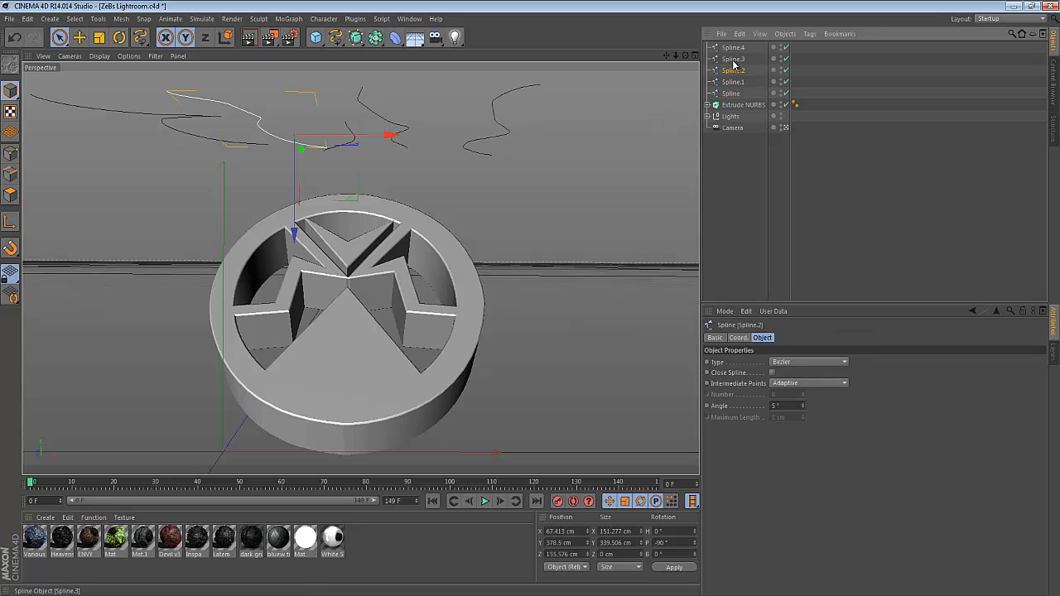
left_click(616, 109)
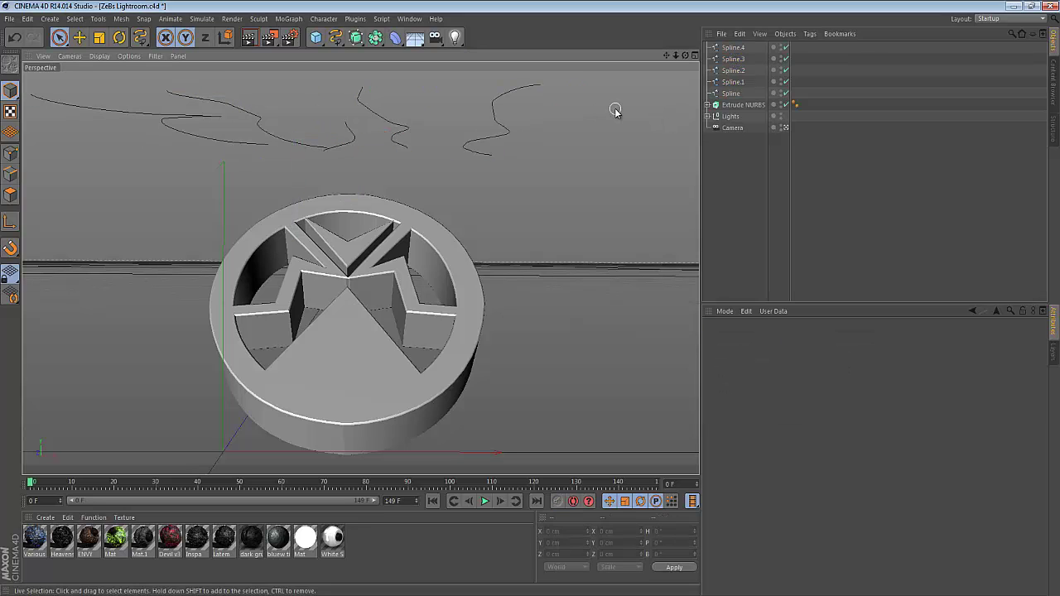
left_click(354, 18)
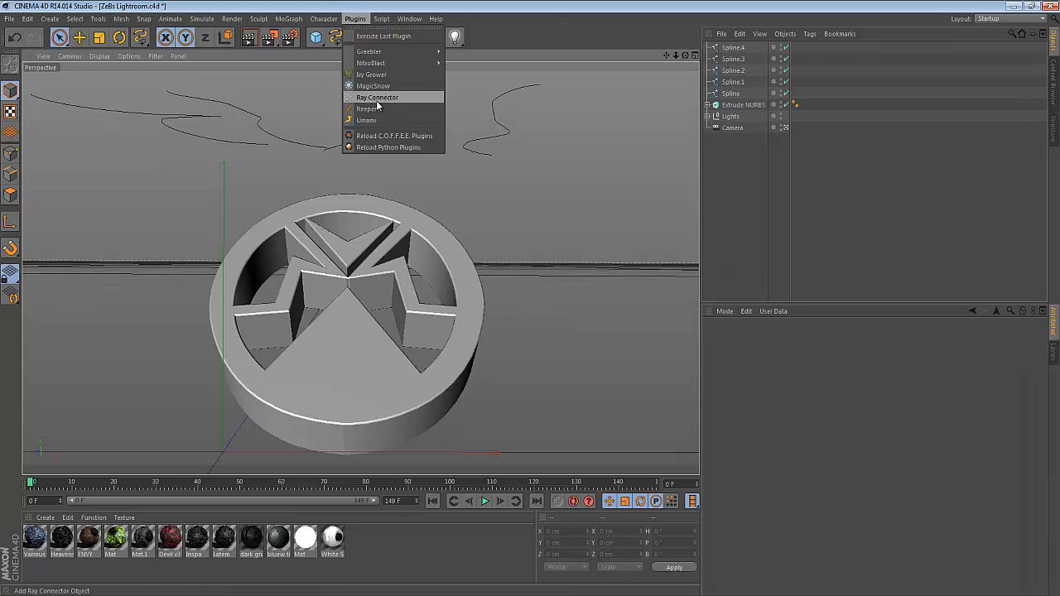
left_click(368, 109)
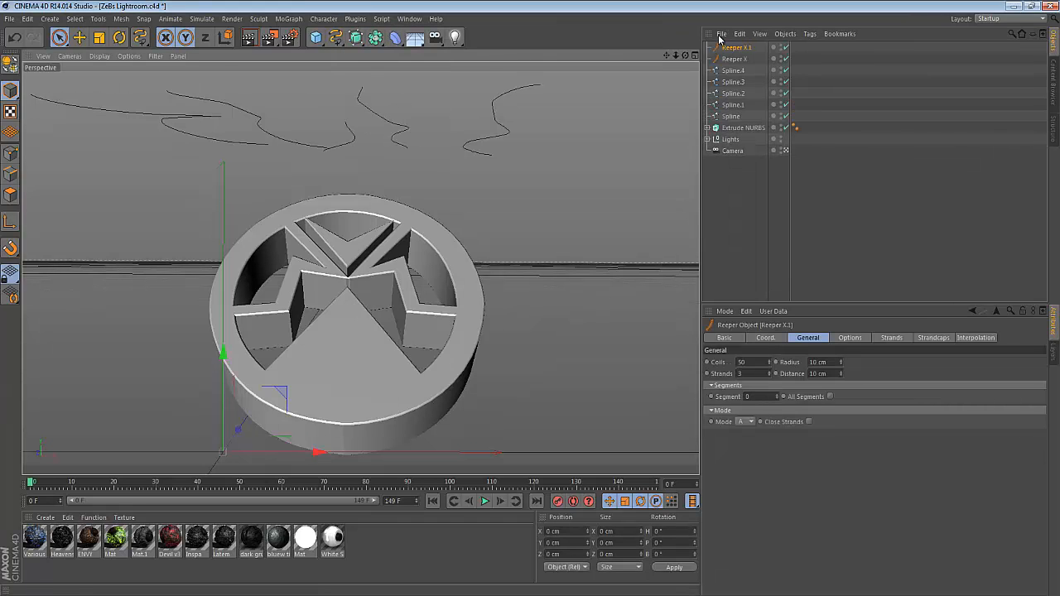
left_click(354, 19)
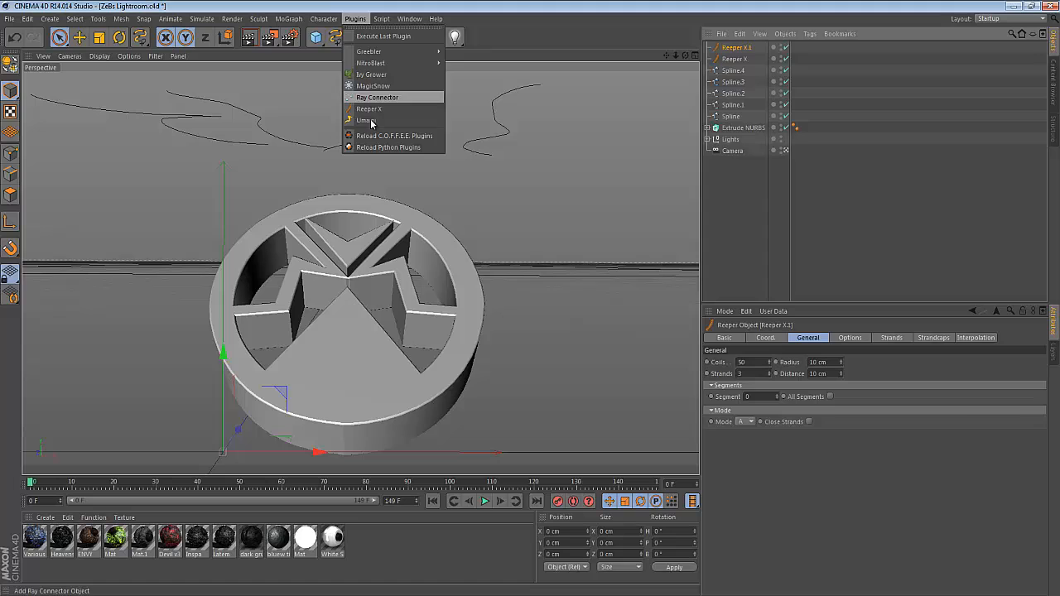
left_click(369, 109)
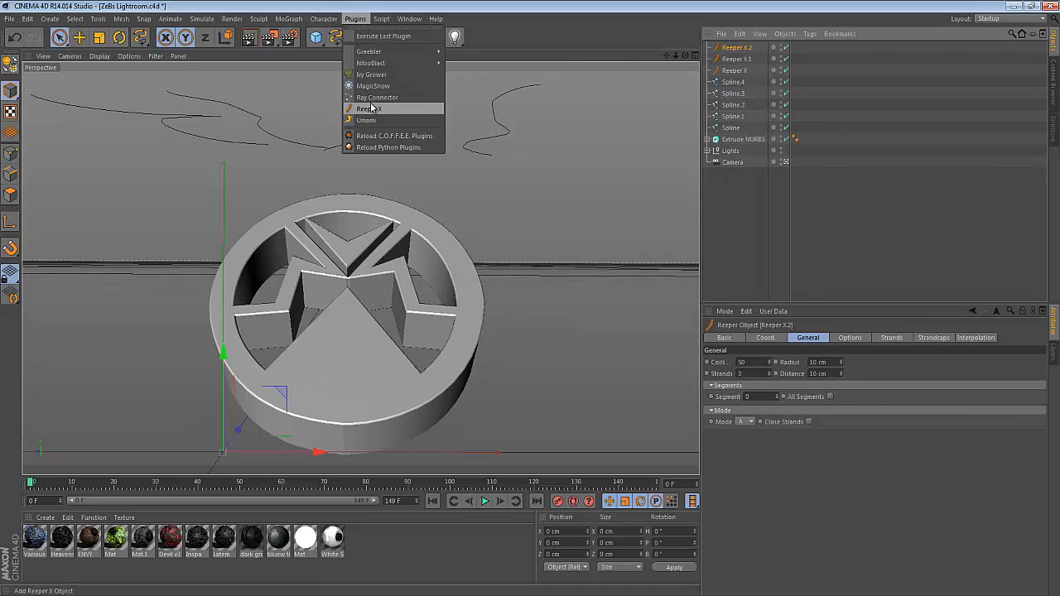
left_click(369, 109)
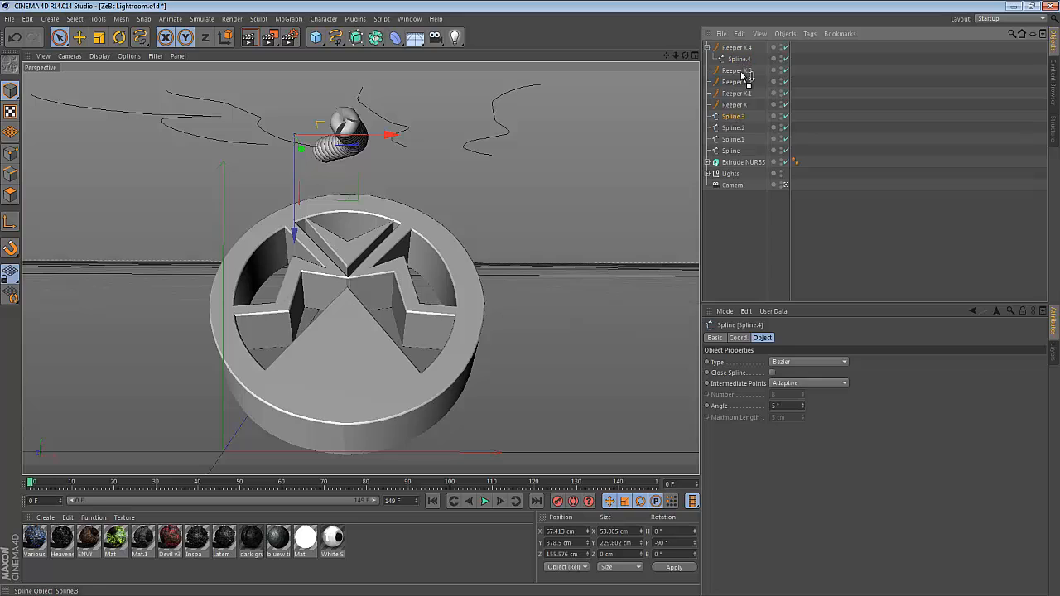
- Nest each freehand spline under its own Reeper object so every curve carries twisted rope
left_click(735, 93)
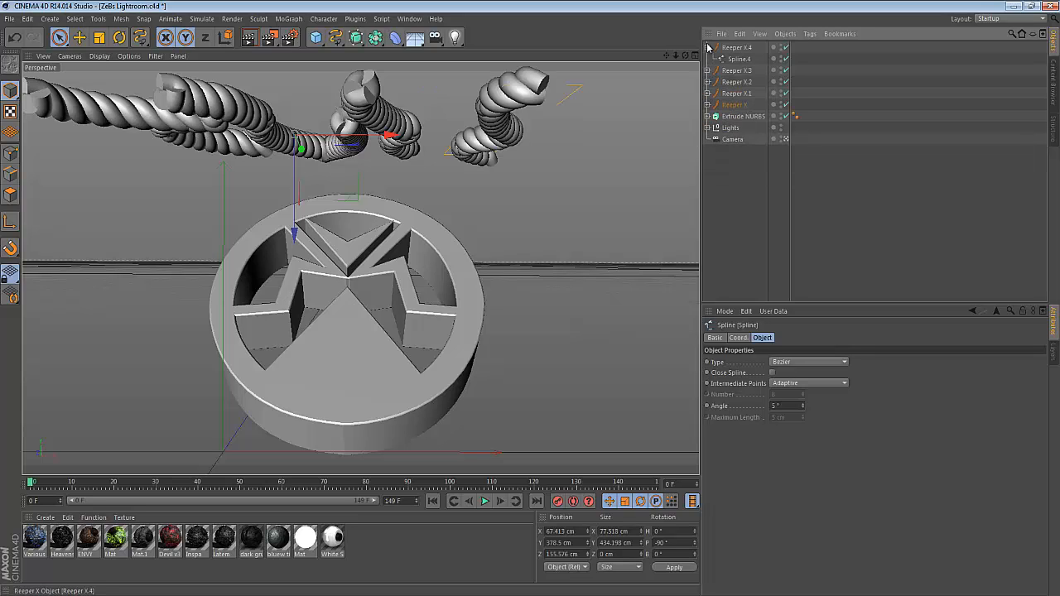
left_click(735, 93)
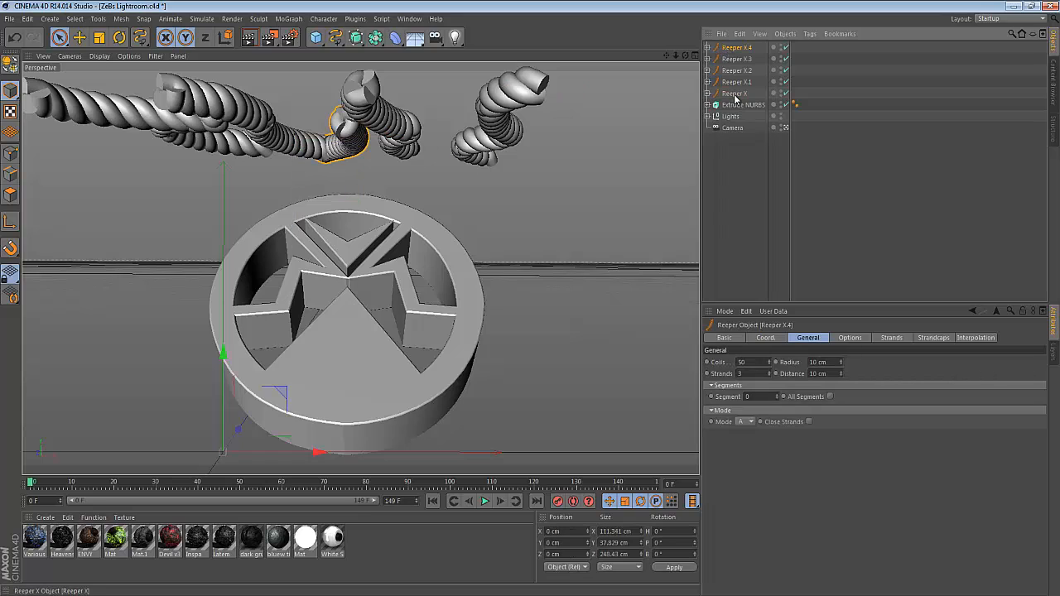
left_click(736, 93)
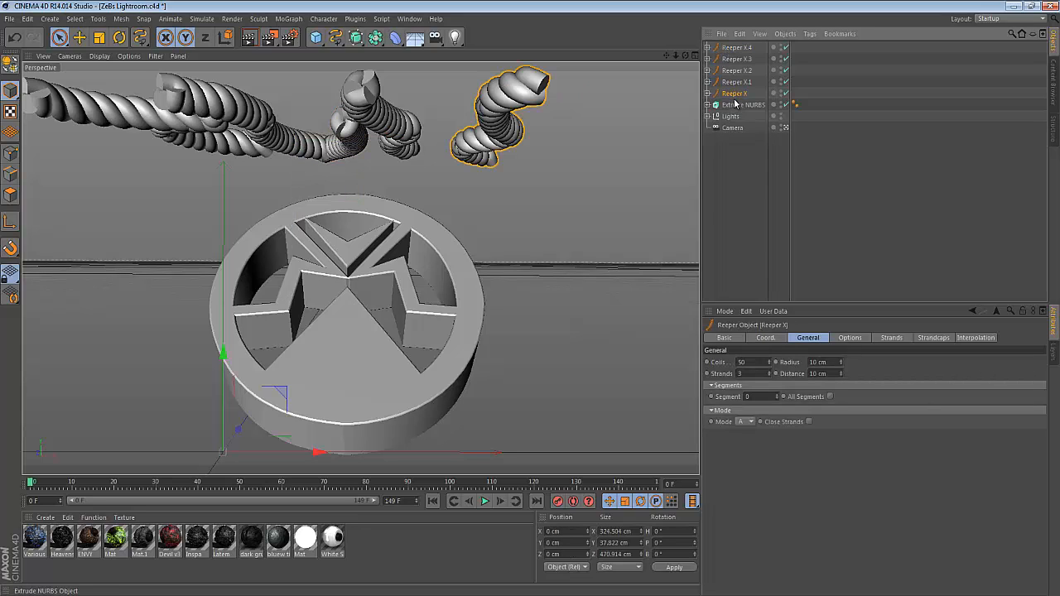
left_click(735, 93)
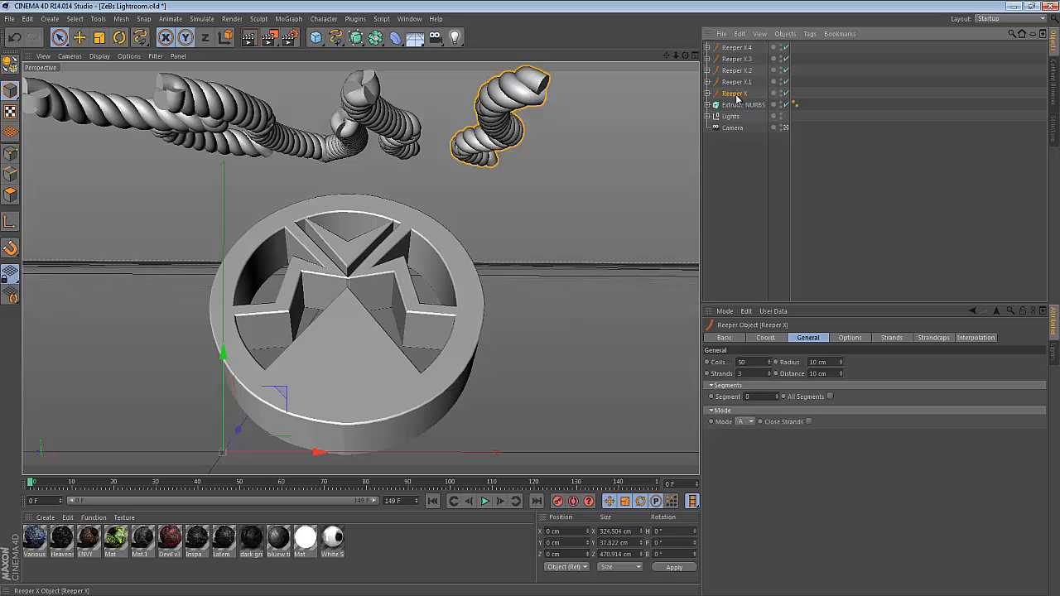
mouse_move(731, 48)
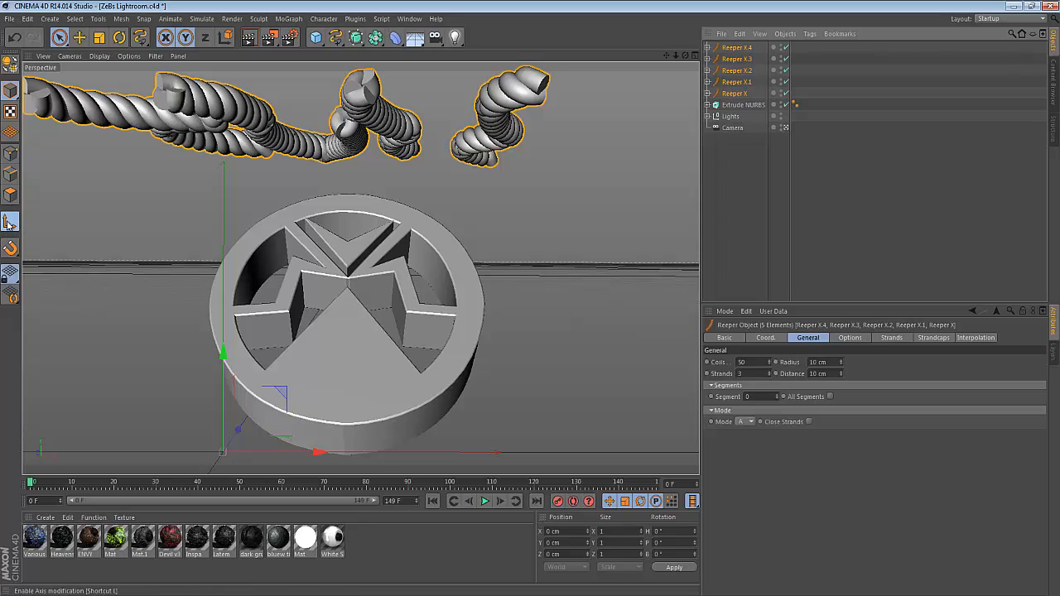
- Drag all five selected Reeper ropes together lower, centred just above the emblem
left_click_drag(223, 351, 223, 75)
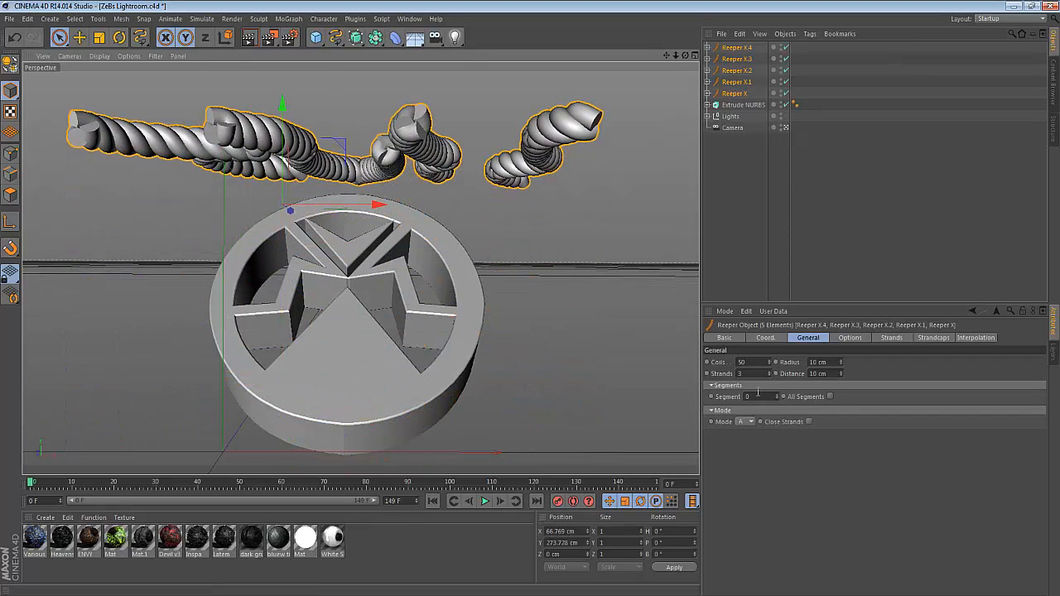
- Give all five ReaperX ropes a smaller Radius and a smaller strand Distance
triple_click(820, 361)
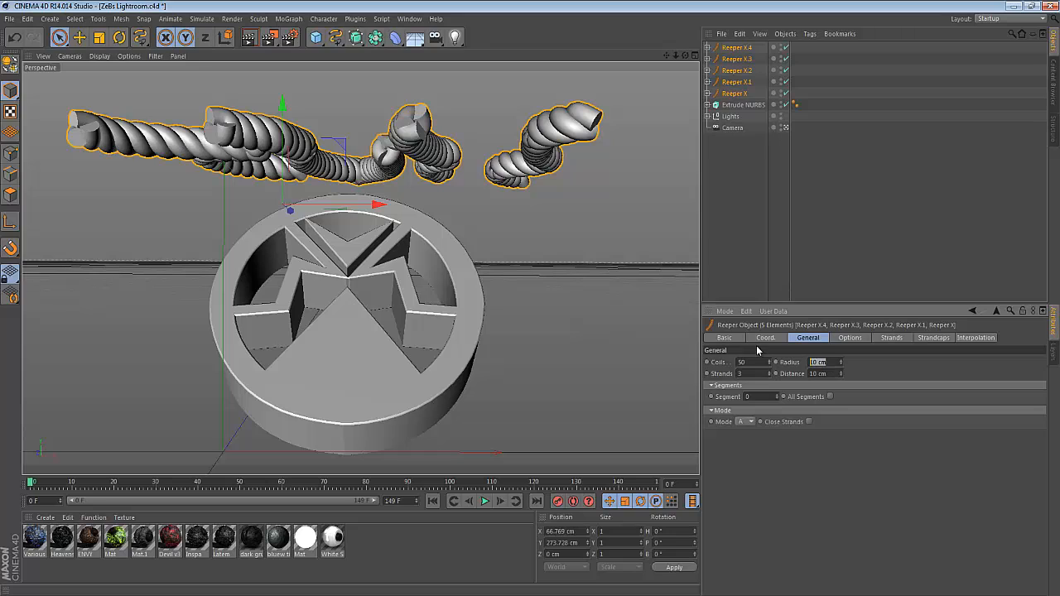
left_click(646, 288)
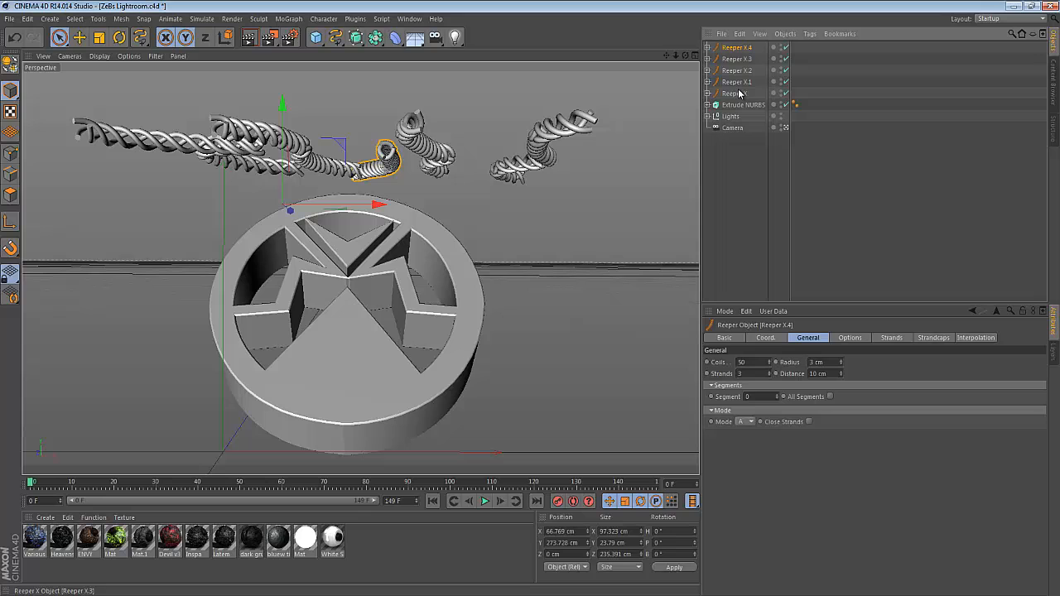
left_click(735, 92)
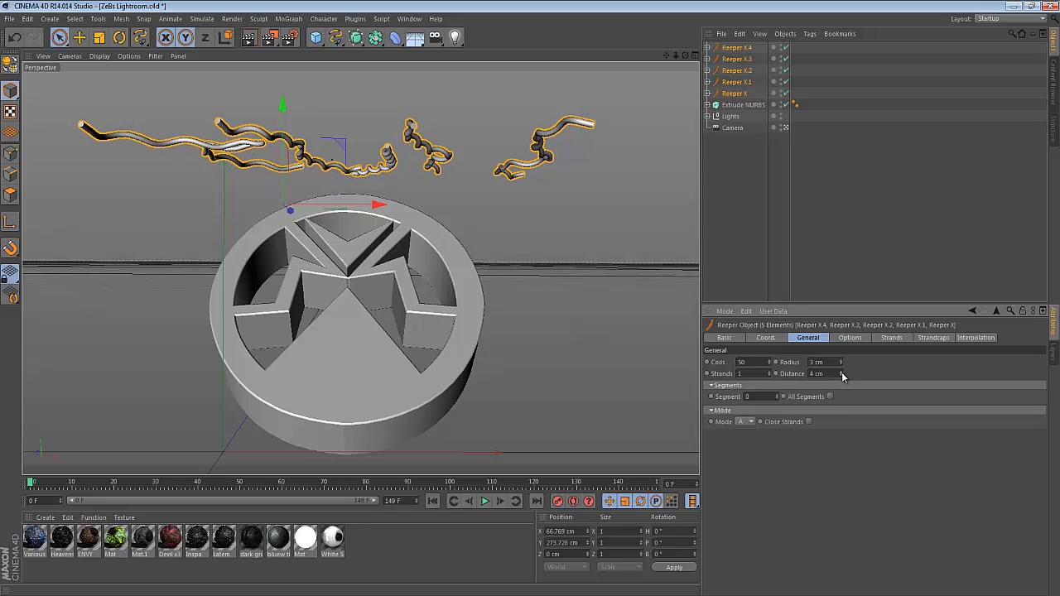
left_click(836, 374)
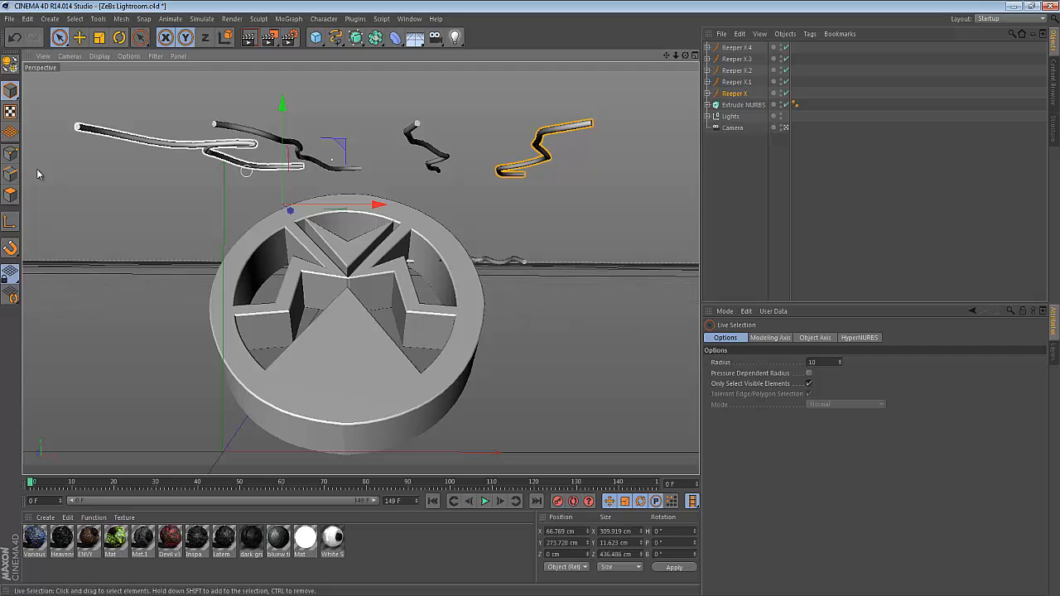
- Nudge the ropes toward the emblem, then delete all five Reeper rope objects
left_click_drag(380, 205, 628, 206)
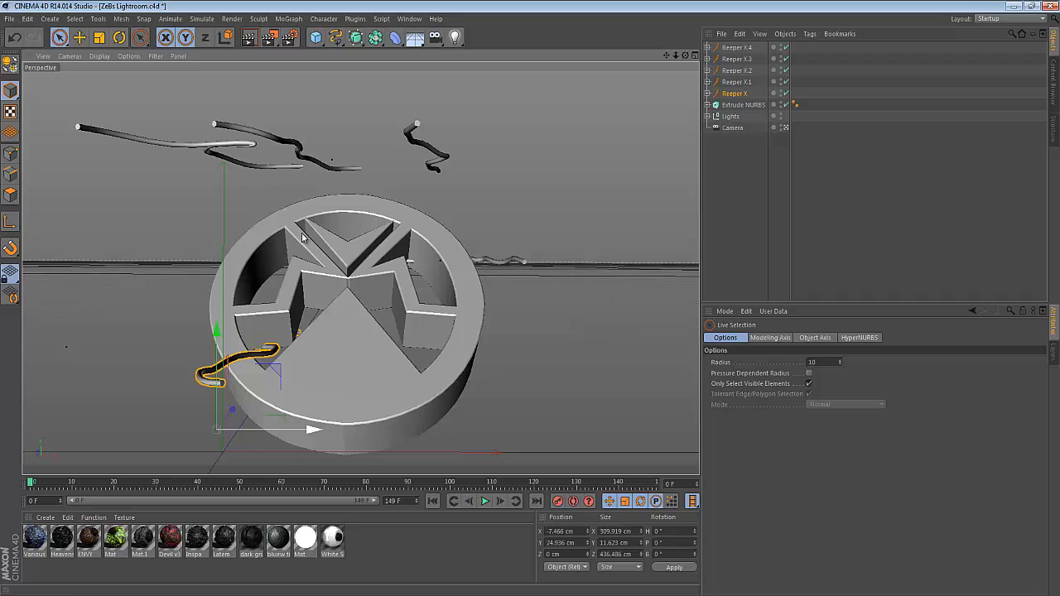
left_click_drag(240, 365, 306, 265)
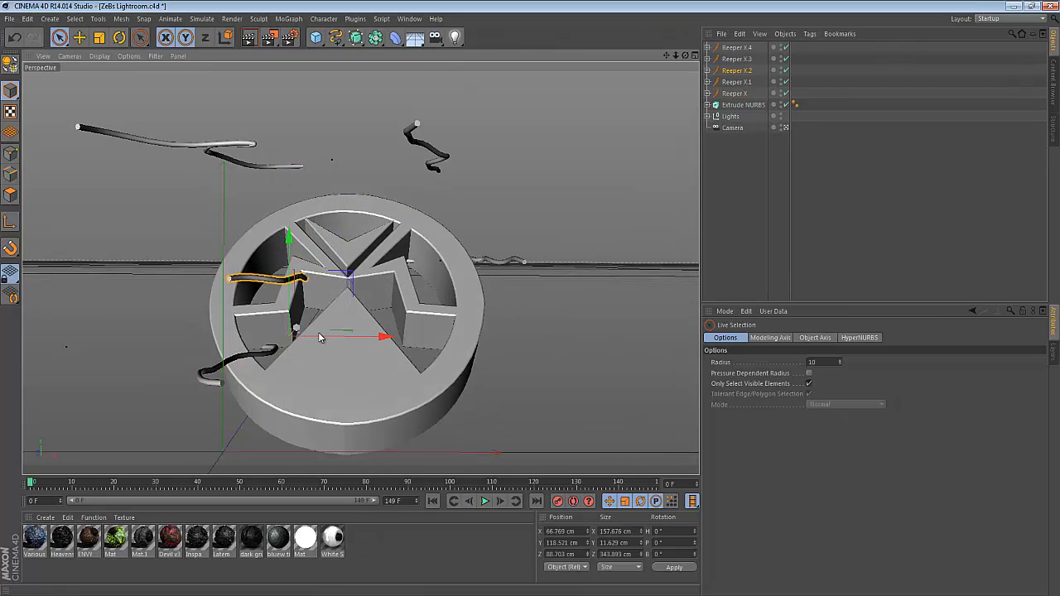
left_click(522, 195)
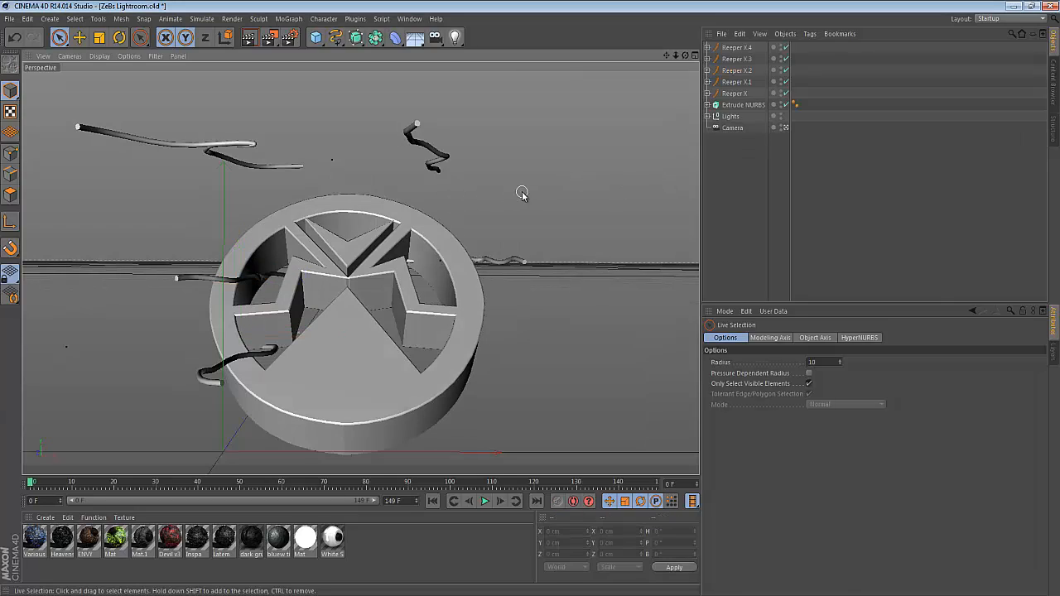
mouse_move(750, 25)
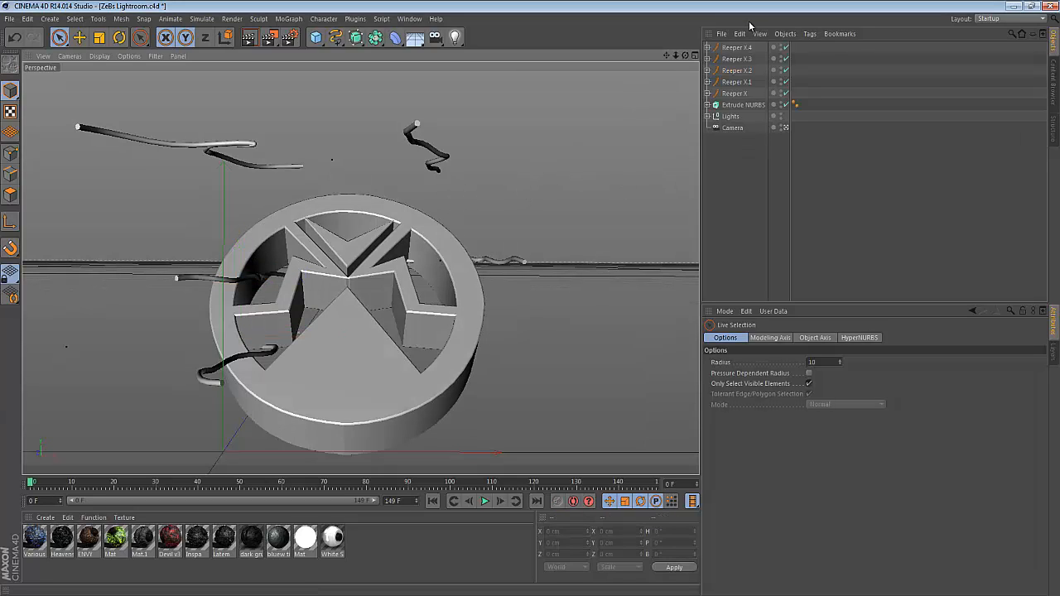
left_click(735, 93)
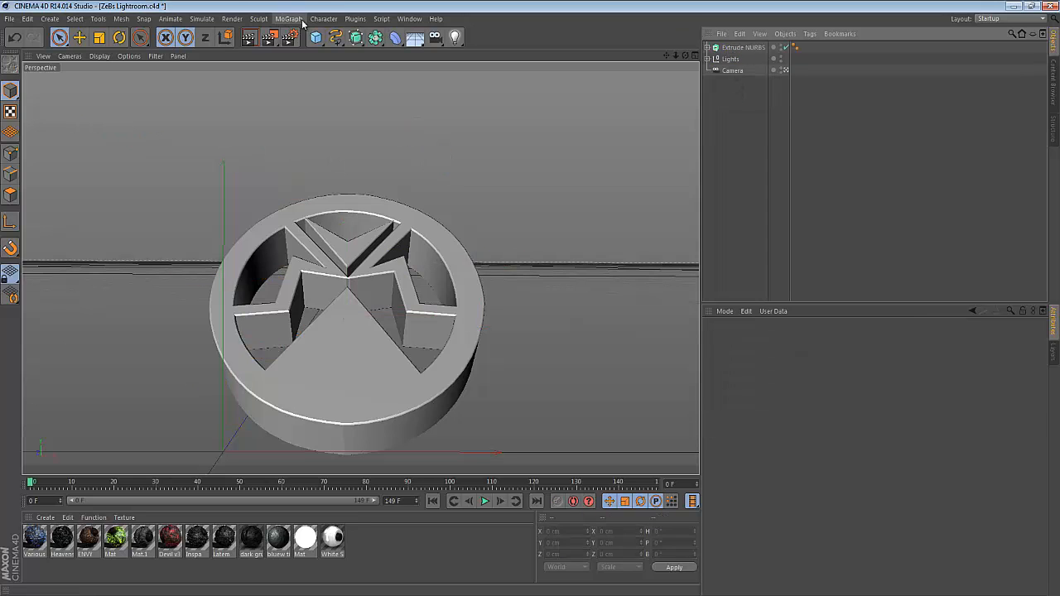
- Add a MoGraph MoText object and shift it down-left in front of the emblem
left_click(288, 18)
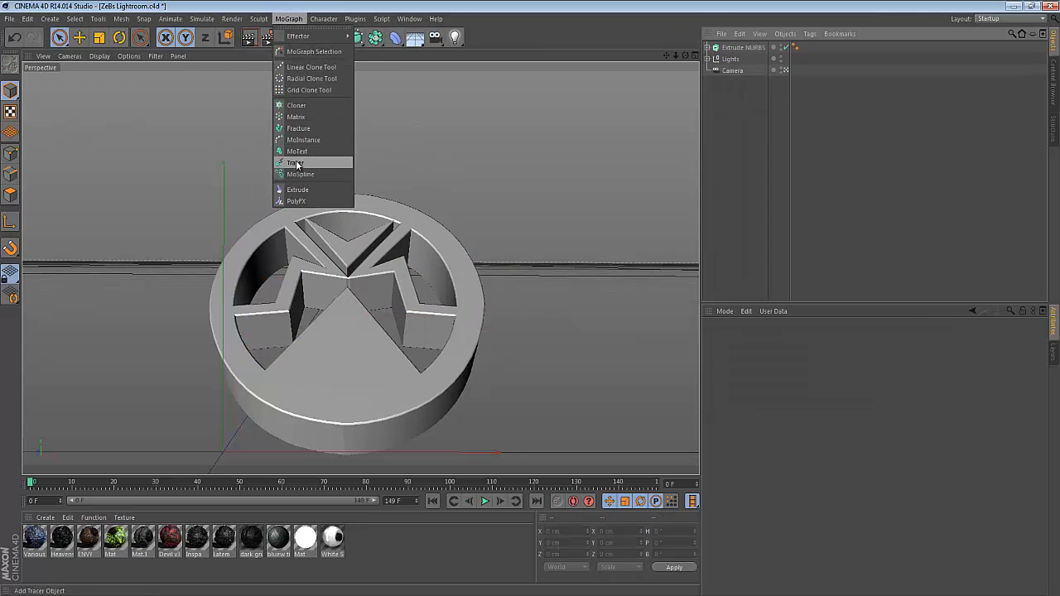
left_click(296, 152)
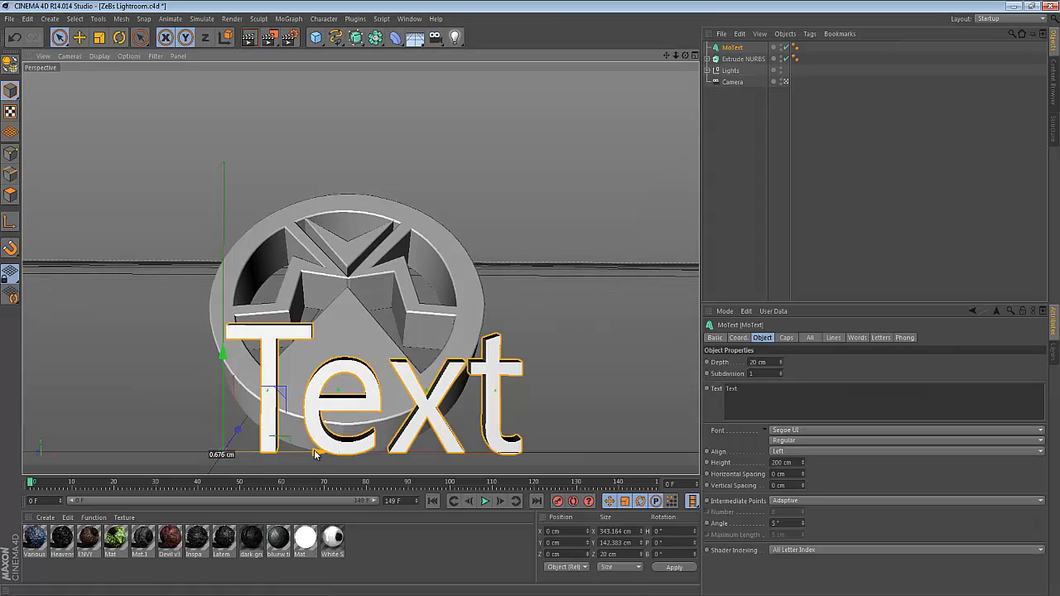
left_click_drag(315, 455, 190, 351)
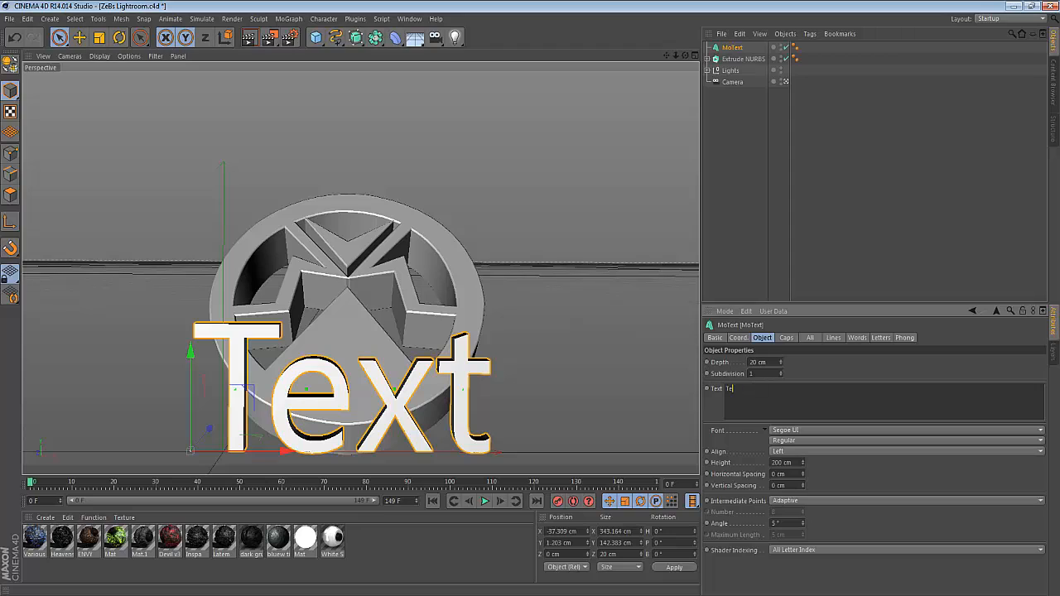
- Replace the MoText Text field contents with 'ZeBs'
type("ZeBs")
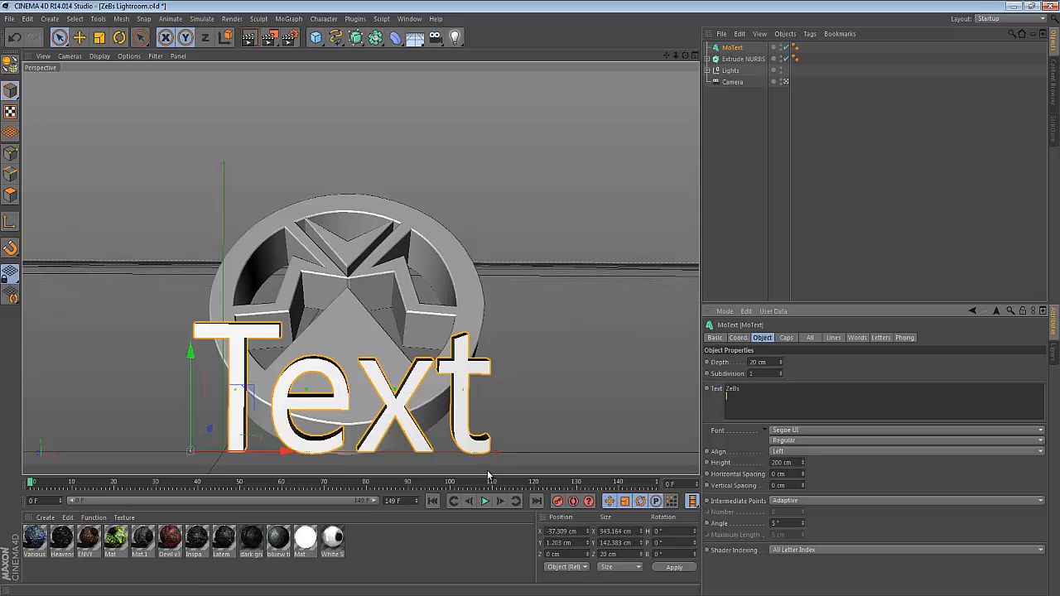
type("ZeBs")
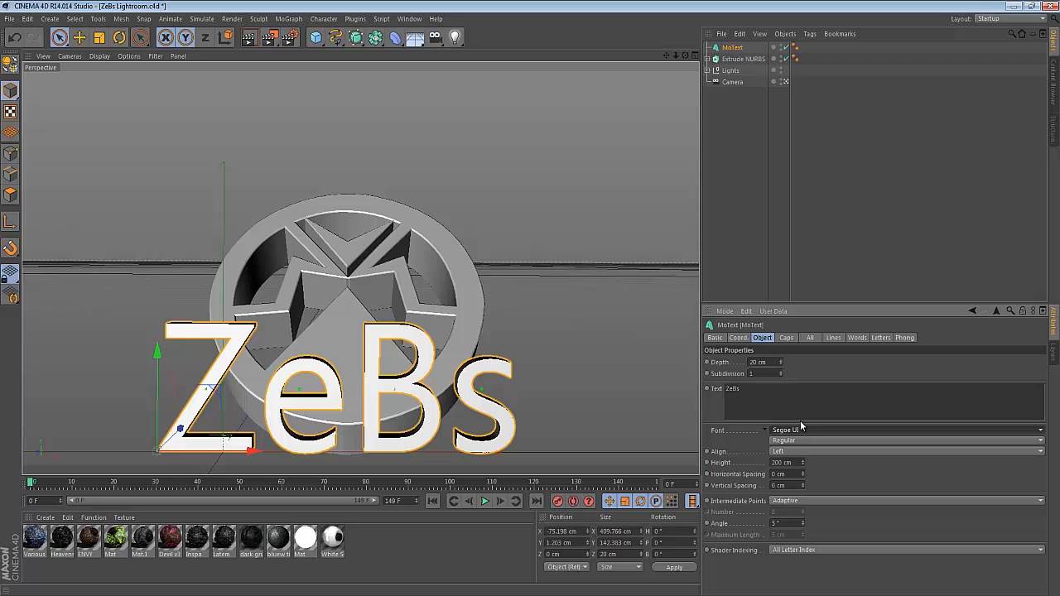
mouse_move(803, 434)
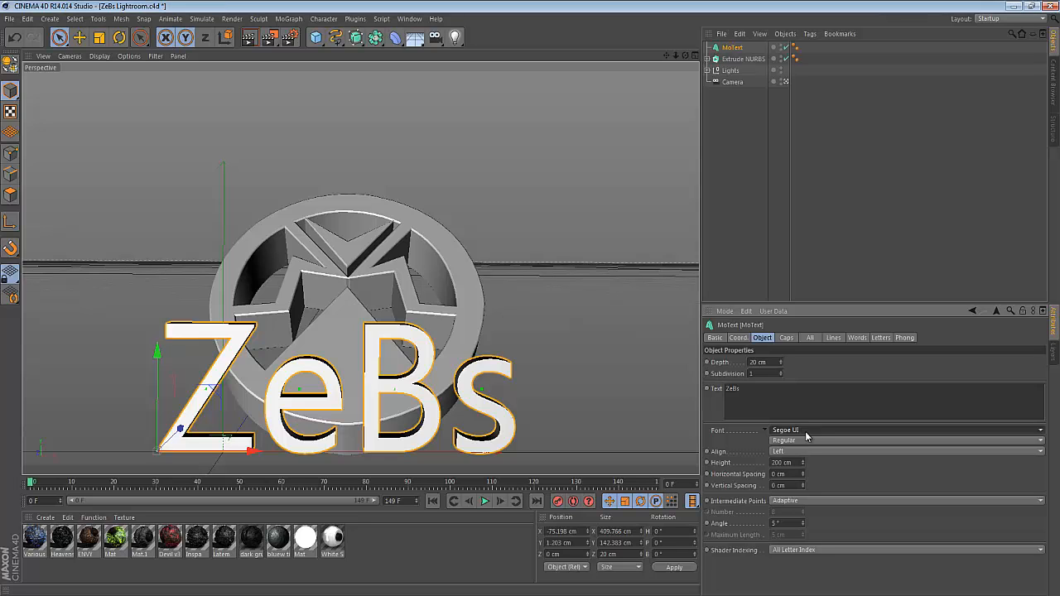
- Set the text font to Typograph Pro in its ExtraBold style
left_click(903, 431)
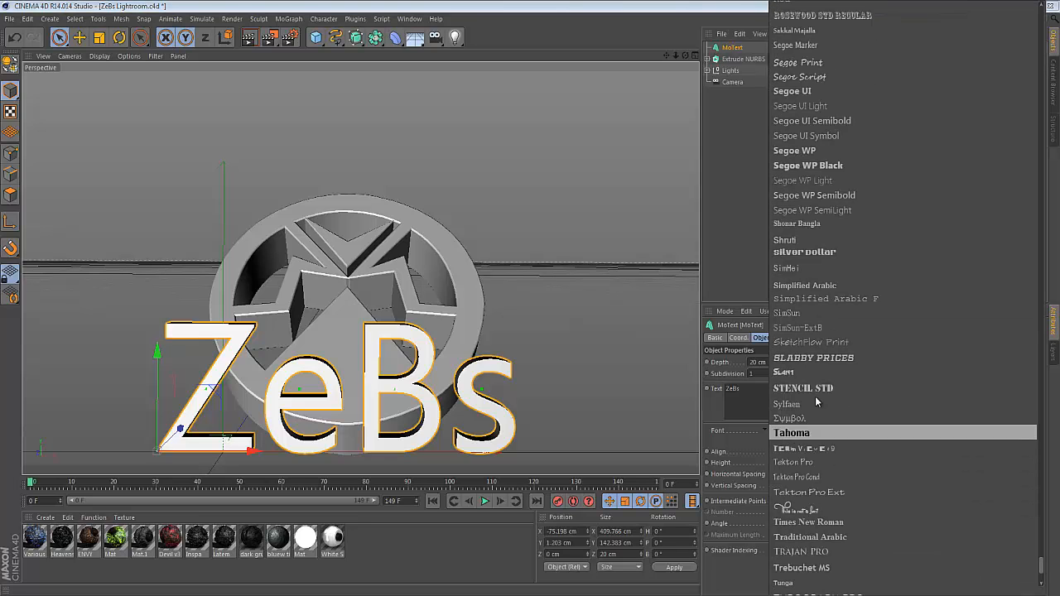
scroll("down", 3)
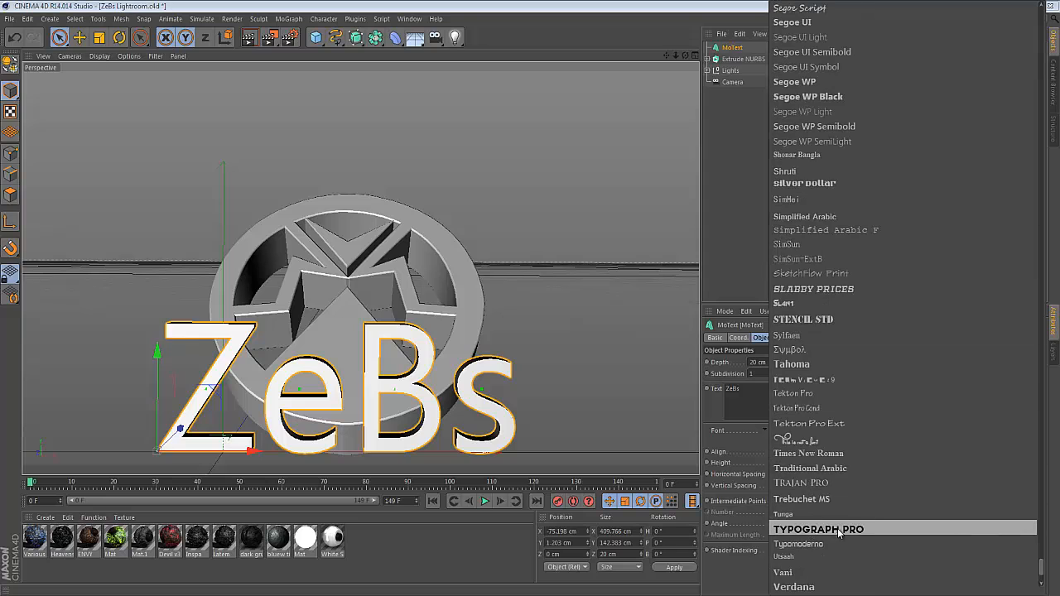
left_click(818, 530)
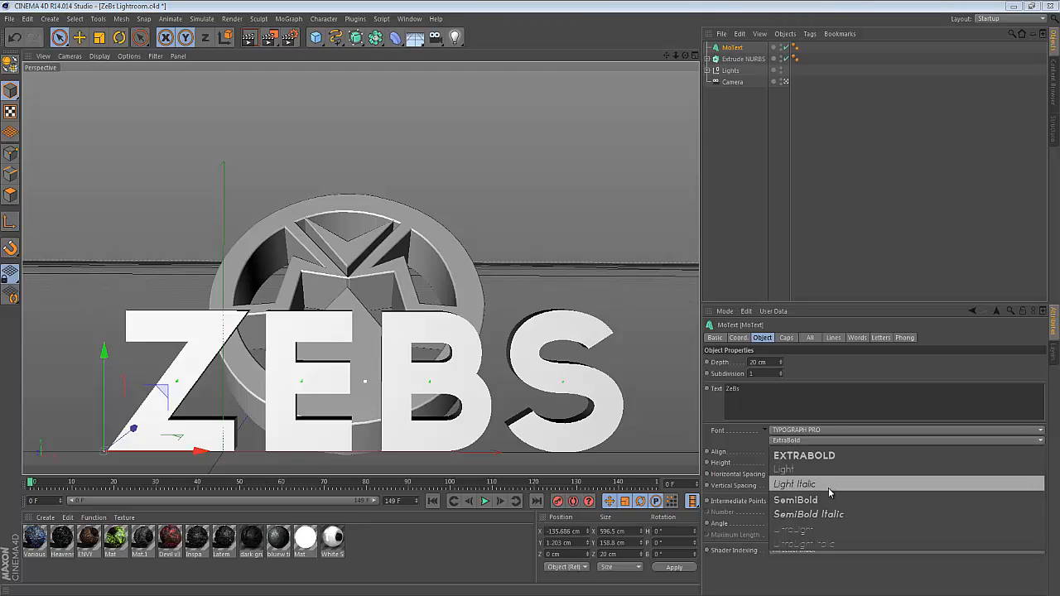
left_click(782, 469)
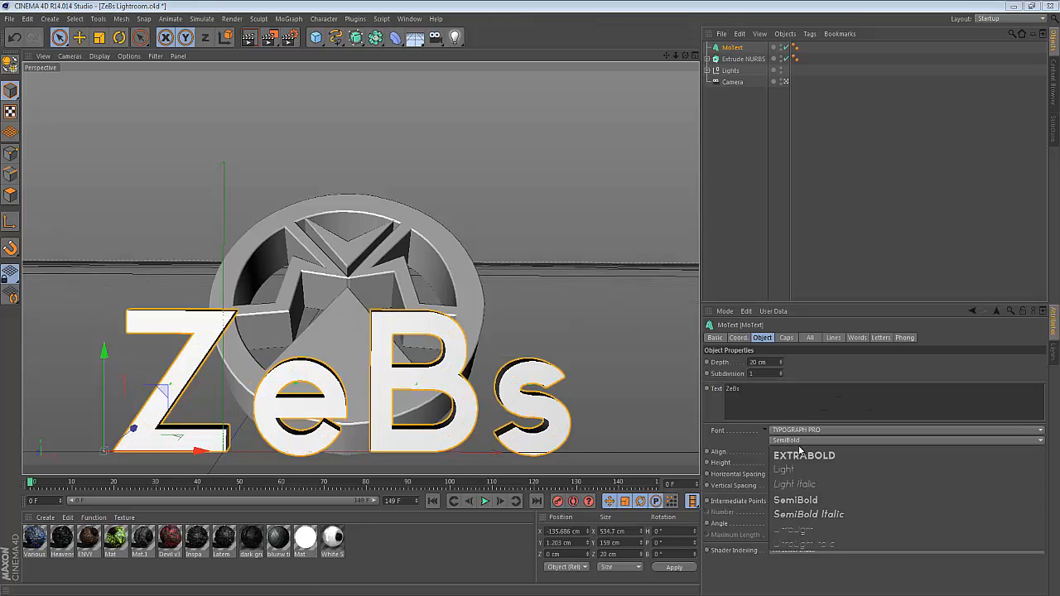
left_click(803, 453)
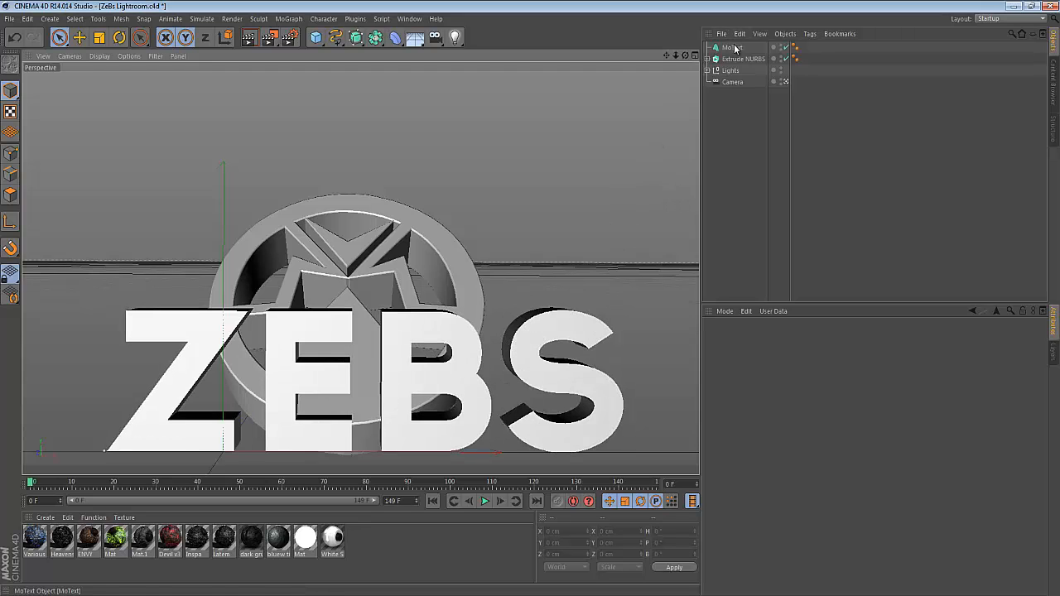
- Set the MoText Start cap to Fillet Cap to round the letter fronts
left_click(731, 46)
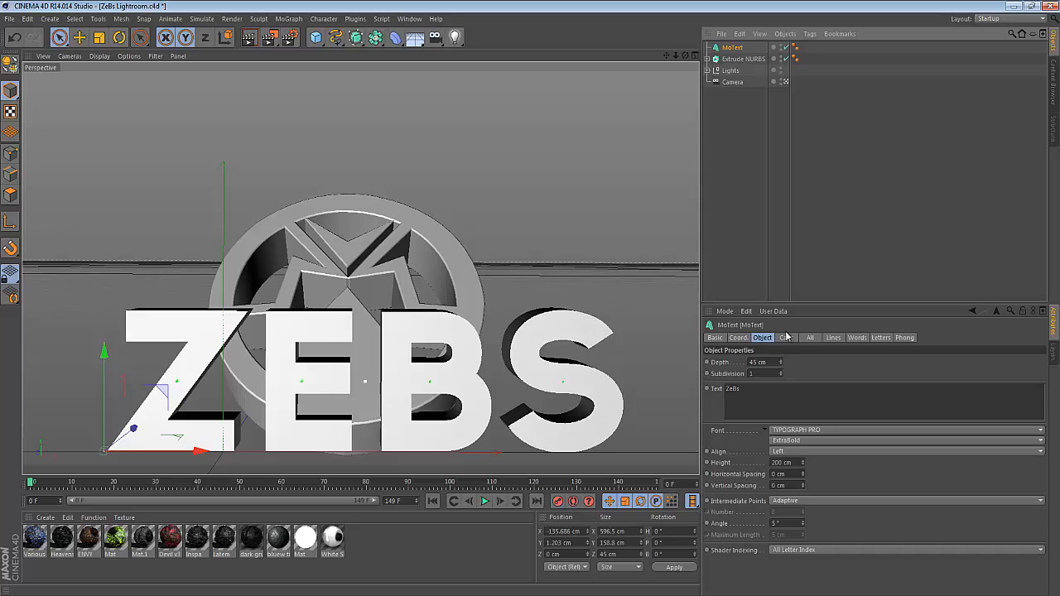
left_click(785, 338)
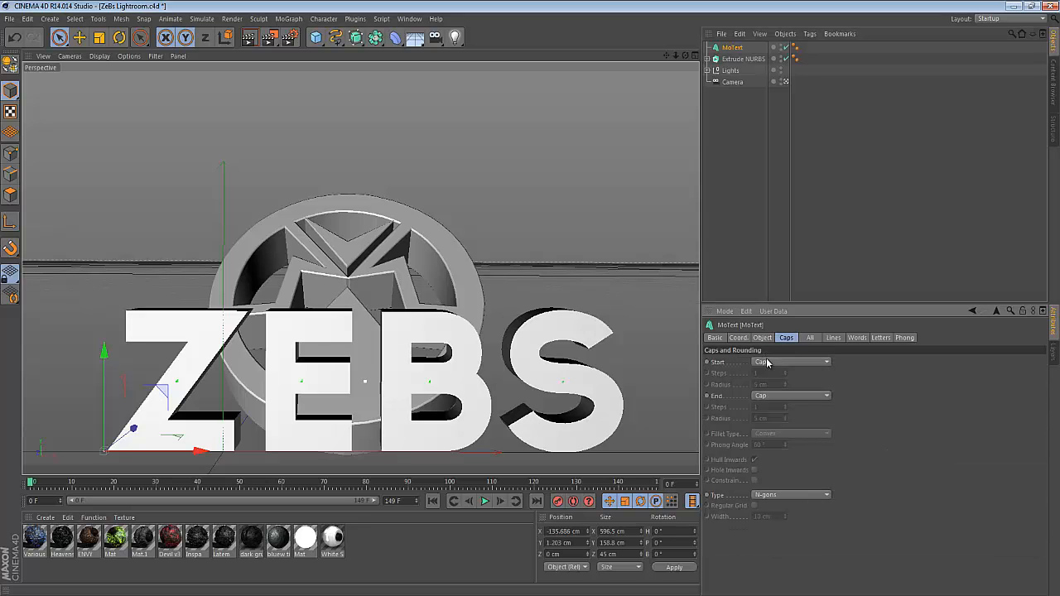
left_click(791, 361)
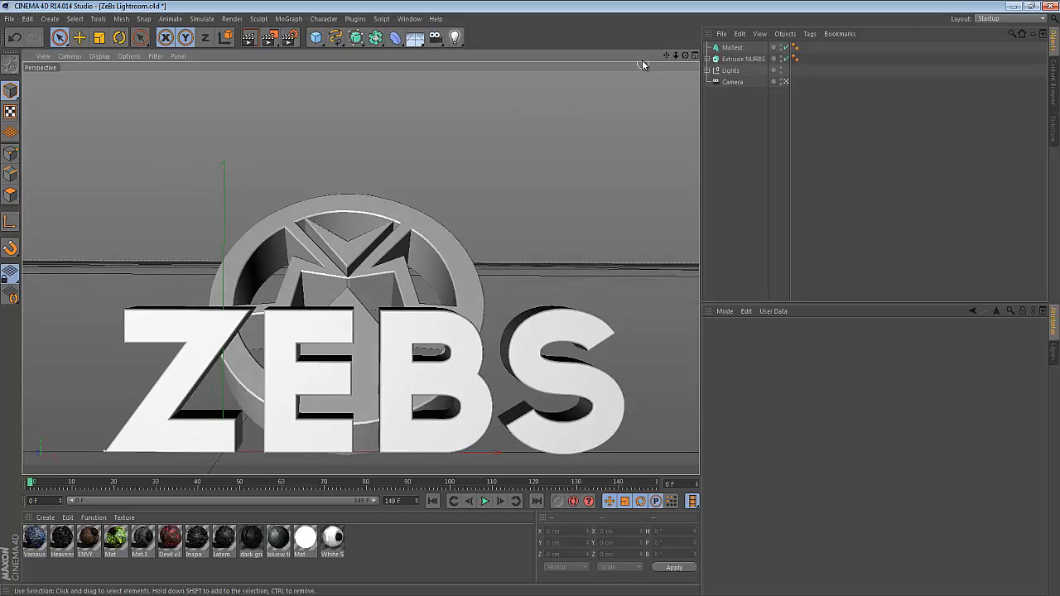
- Reduce the text Height and move the ZEBS lettering onto the emblem face
left_click(732, 46)
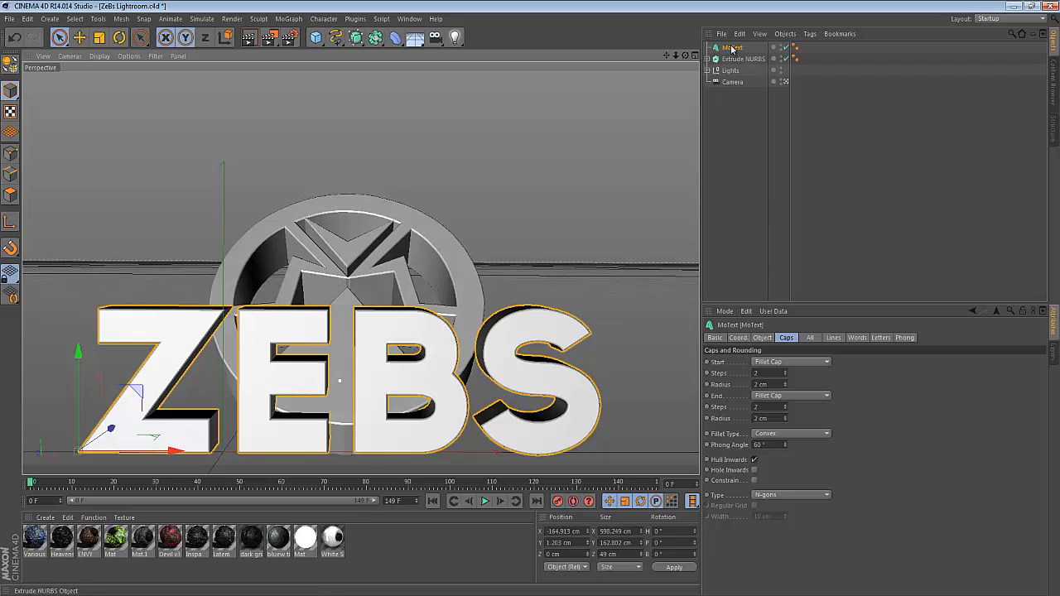
left_click(762, 338)
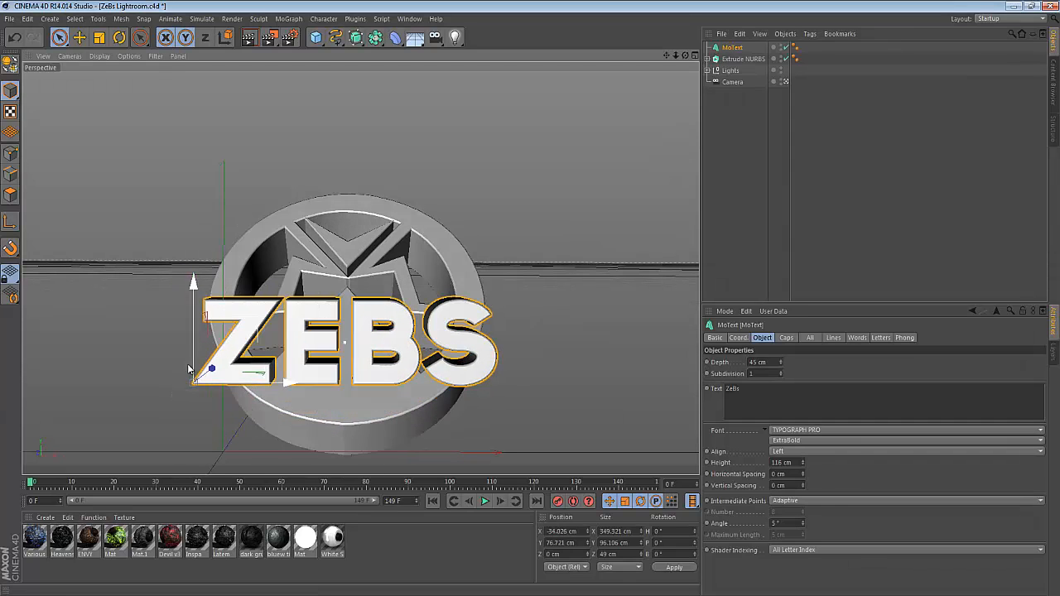
left_click(120, 36)
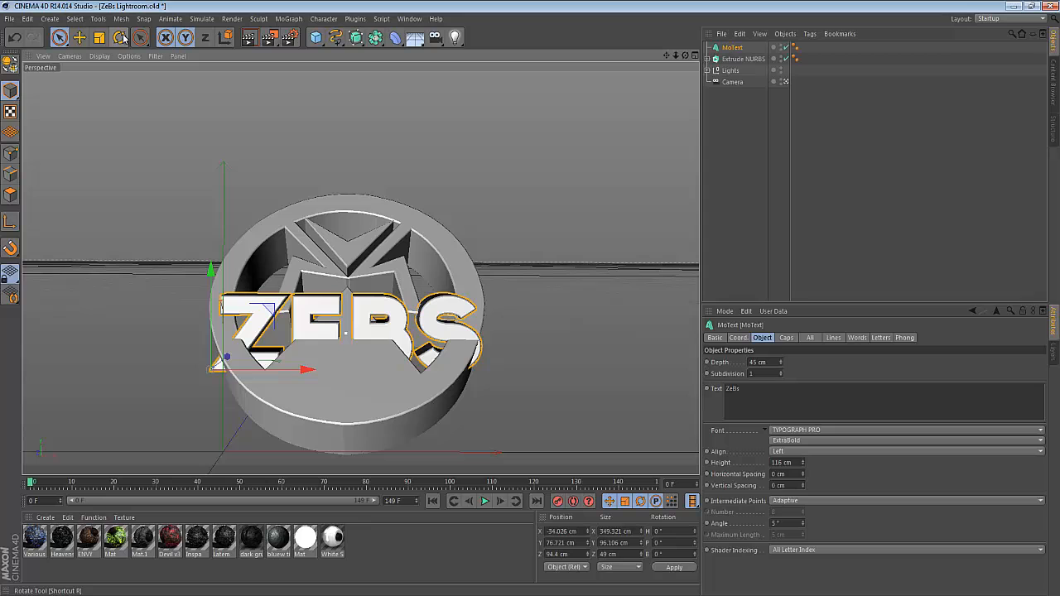
left_click(119, 37)
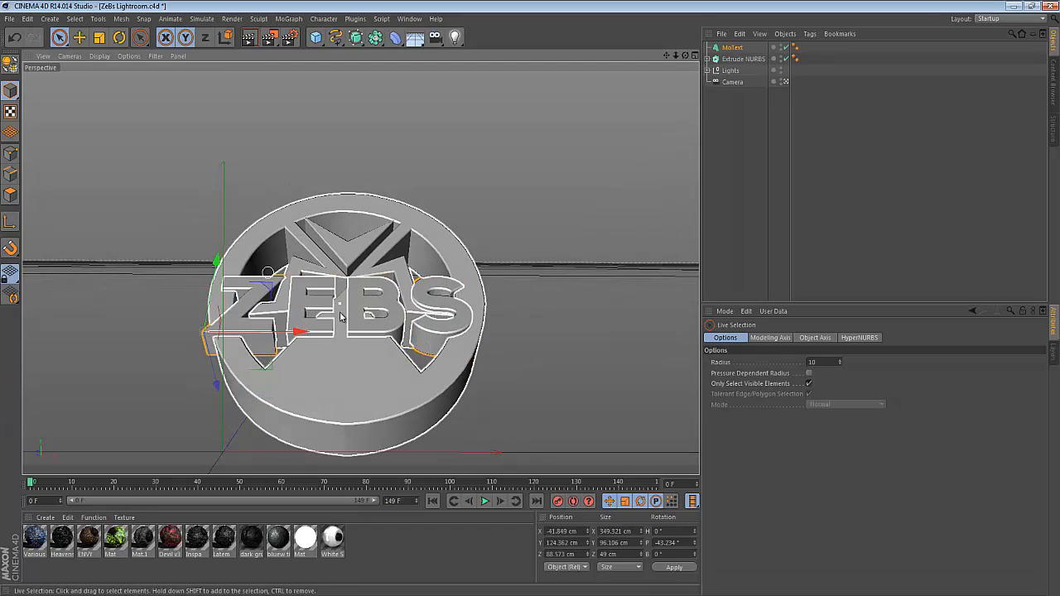
- Delete the Extrude NURBS emblem and duplicate the MoText object
left_click(742, 60)
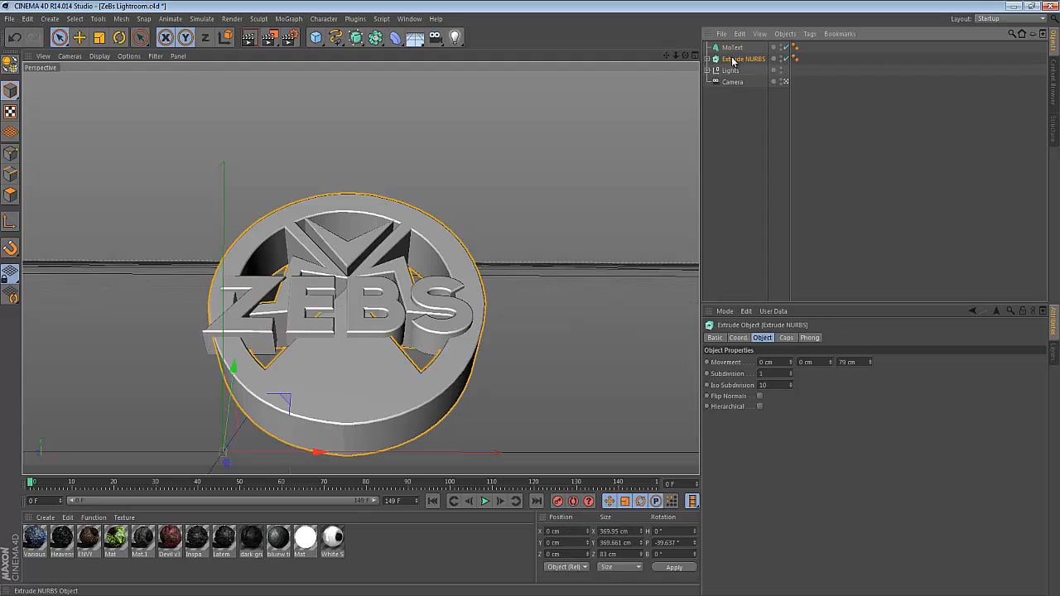
key("Delete")
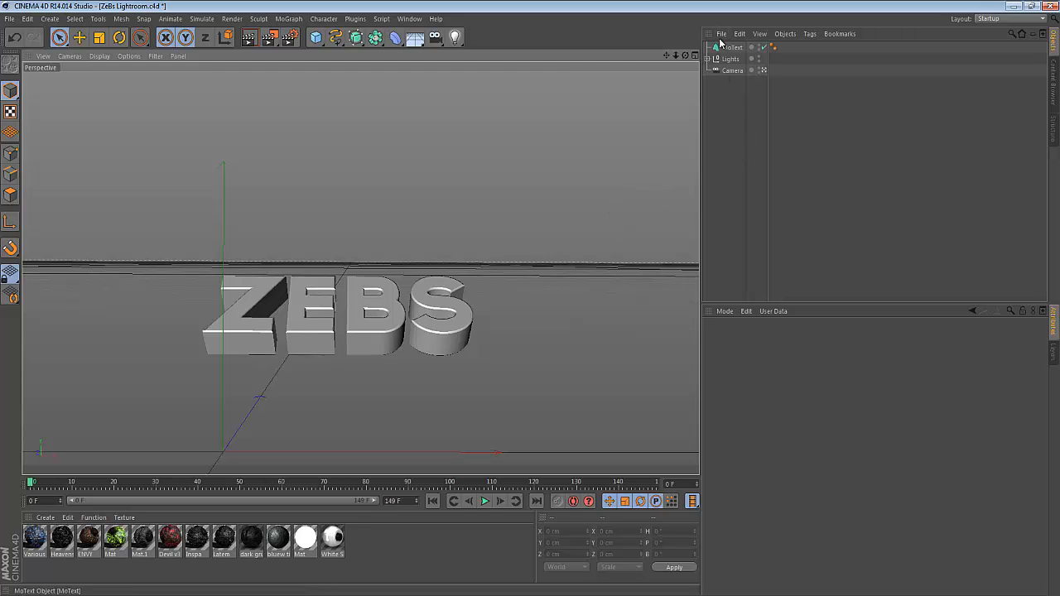
left_click(732, 47)
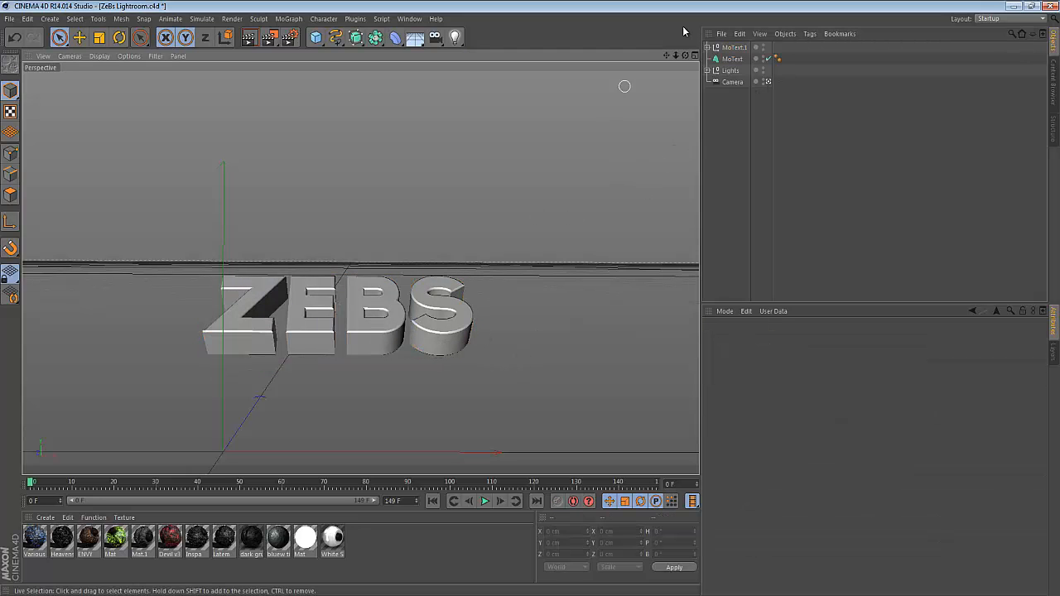
- Make the MoText copy editable and explode it into separate Z, E, B, S splines
left_click(731, 58)
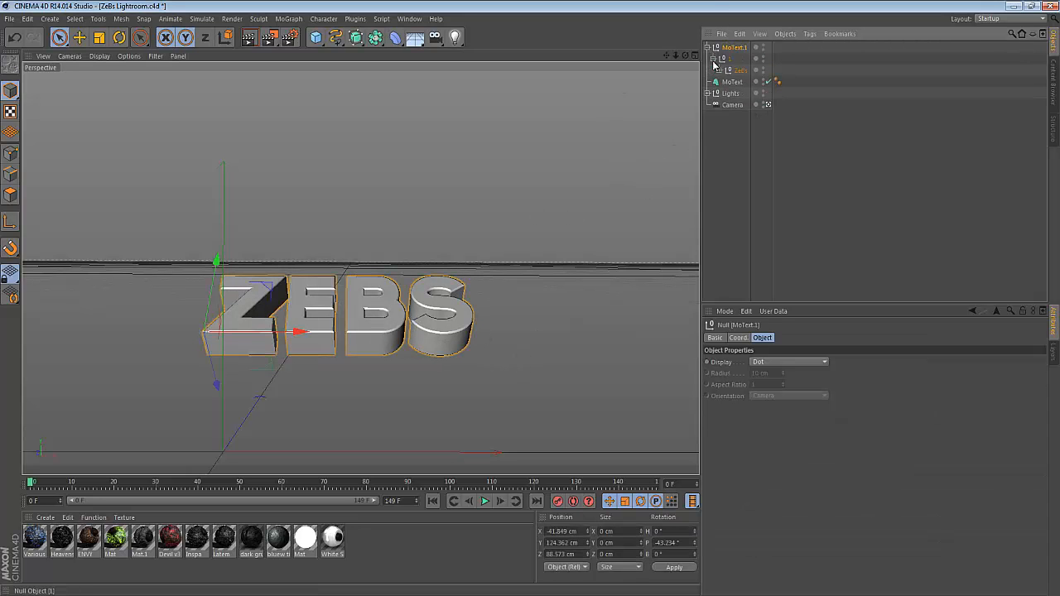
left_click(709, 69)
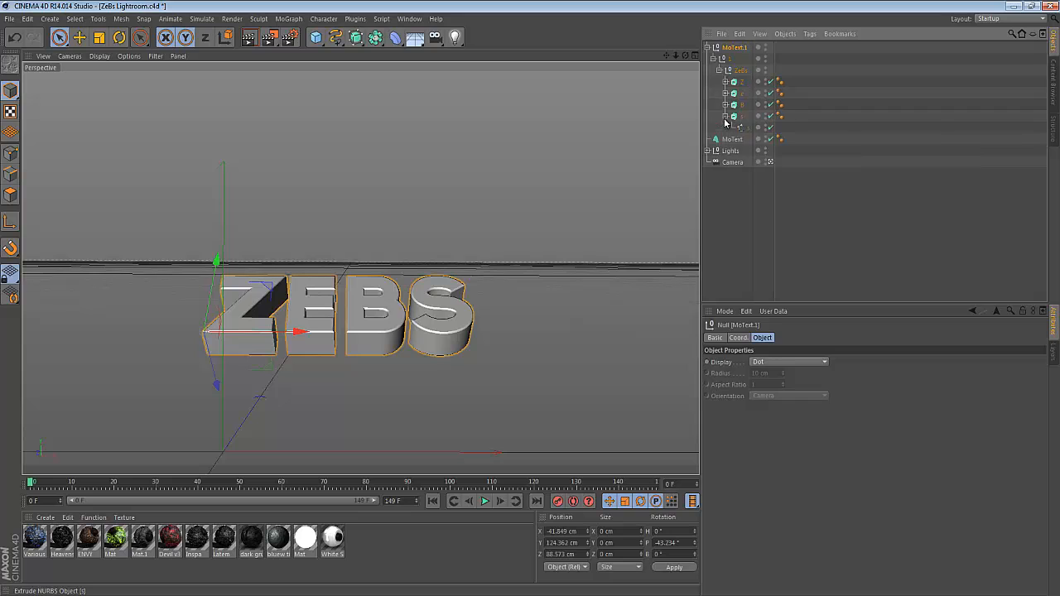
left_click(725, 69)
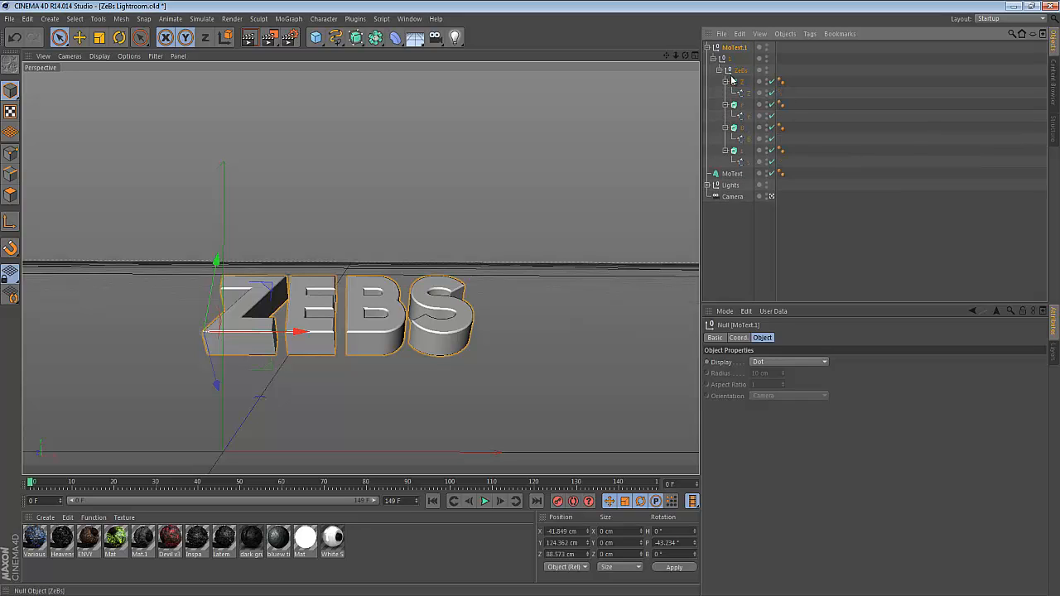
left_click(748, 128)
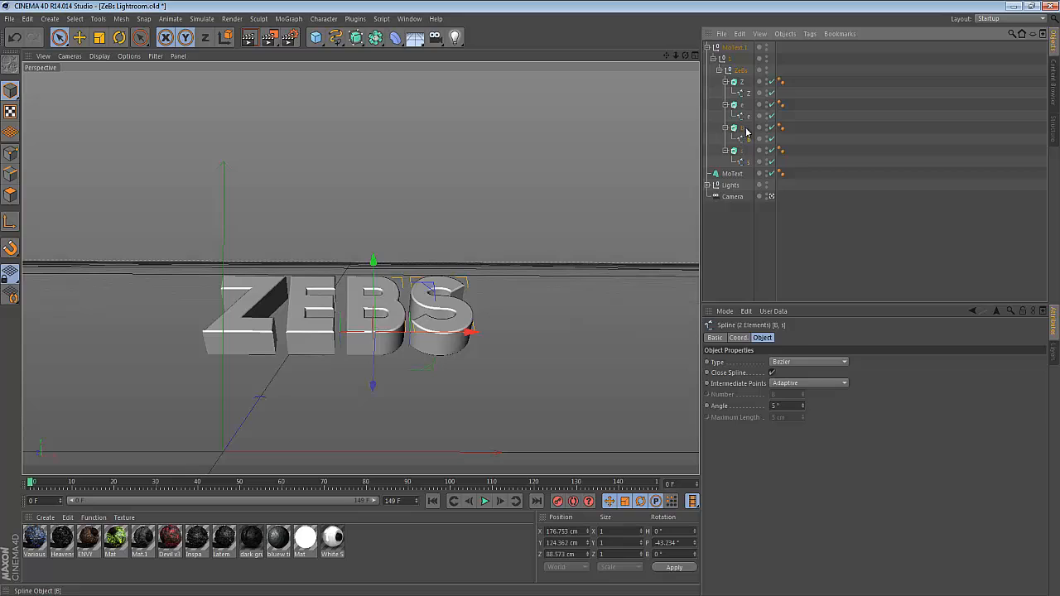
left_click(731, 47)
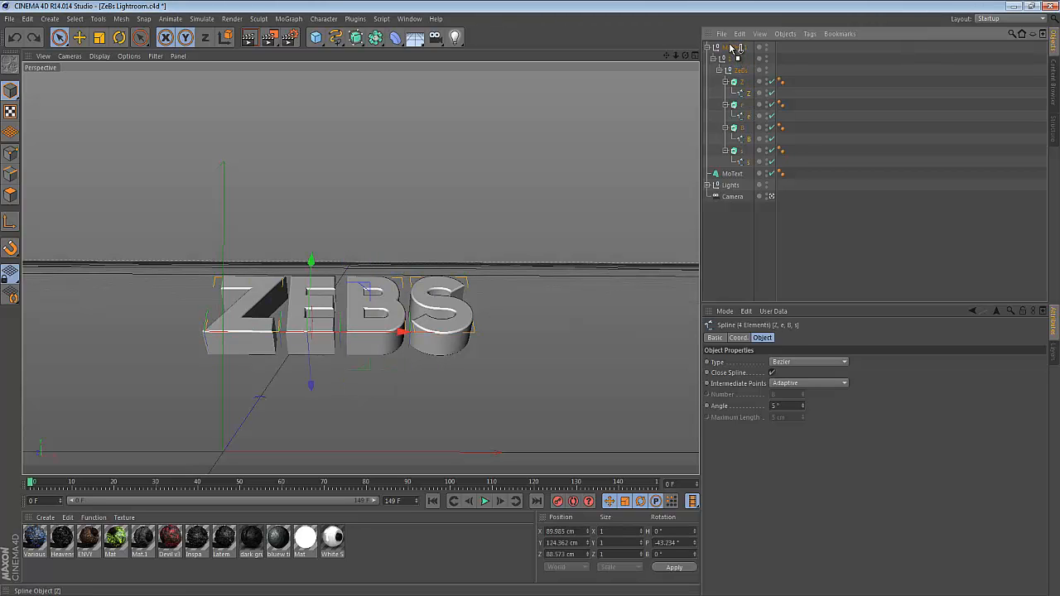
left_click(731, 93)
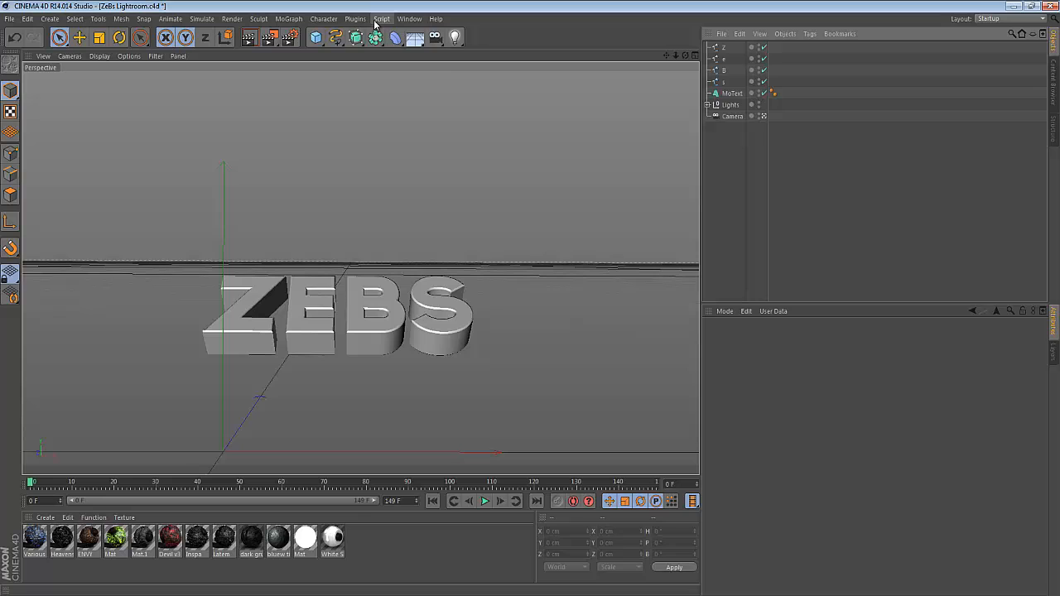
- Add ReaperX objects from Plugins and nest each letter spline under its own rope
left_click(354, 18)
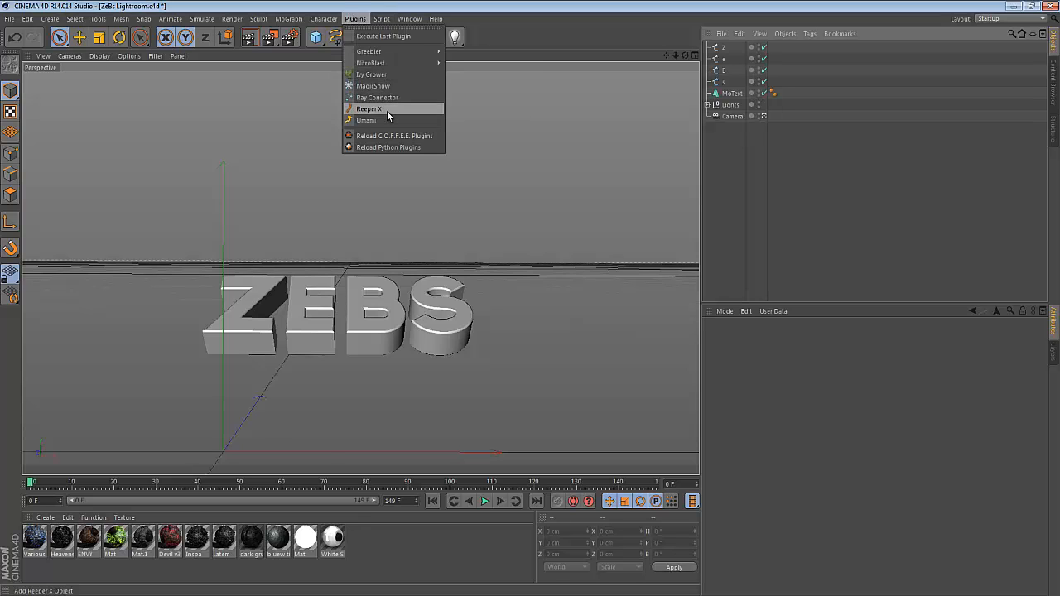
left_click(369, 109)
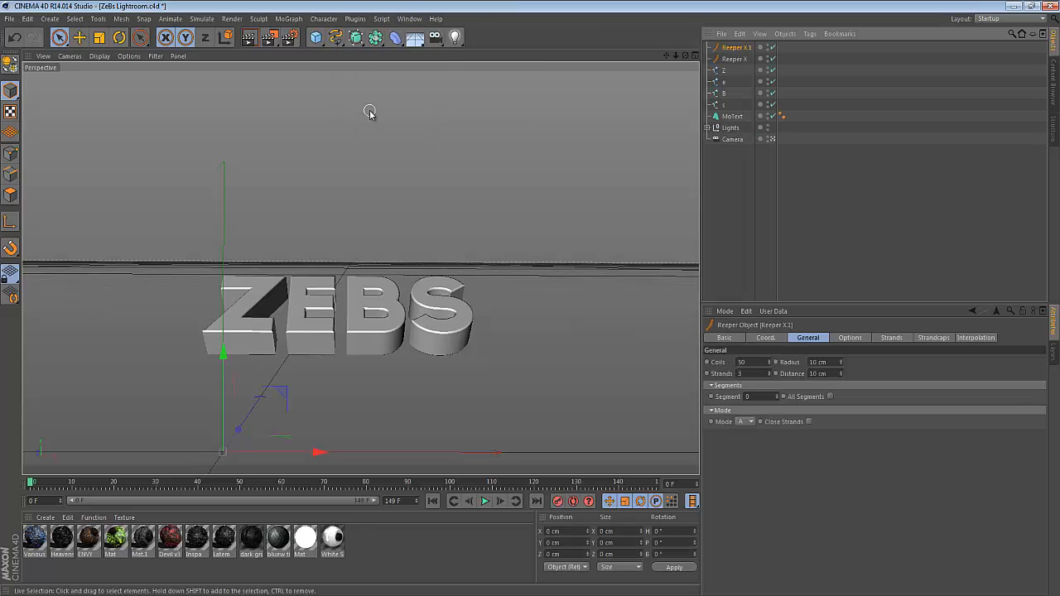
left_click(354, 18)
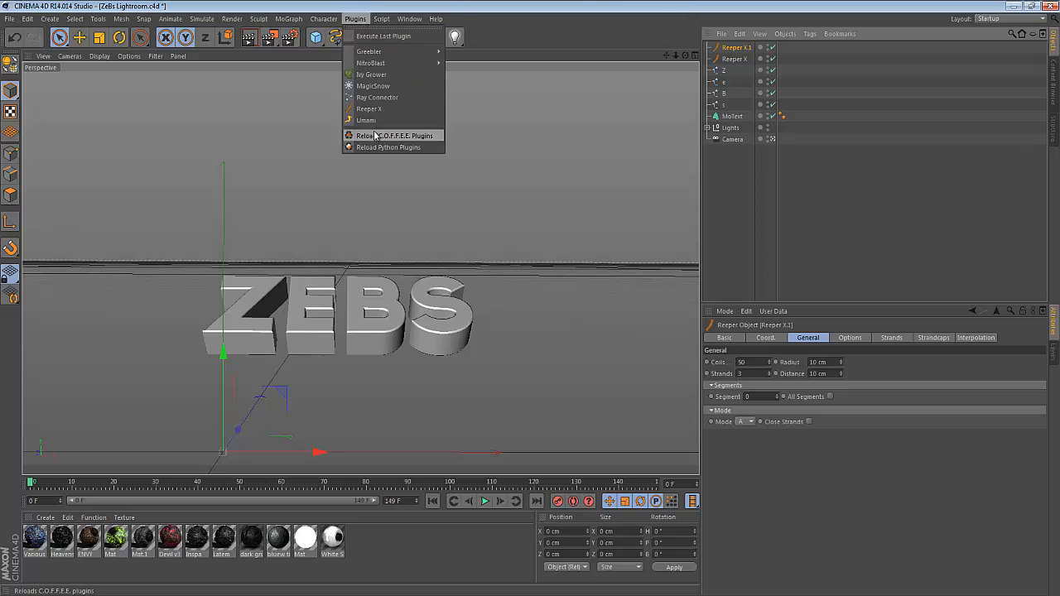
left_click(394, 135)
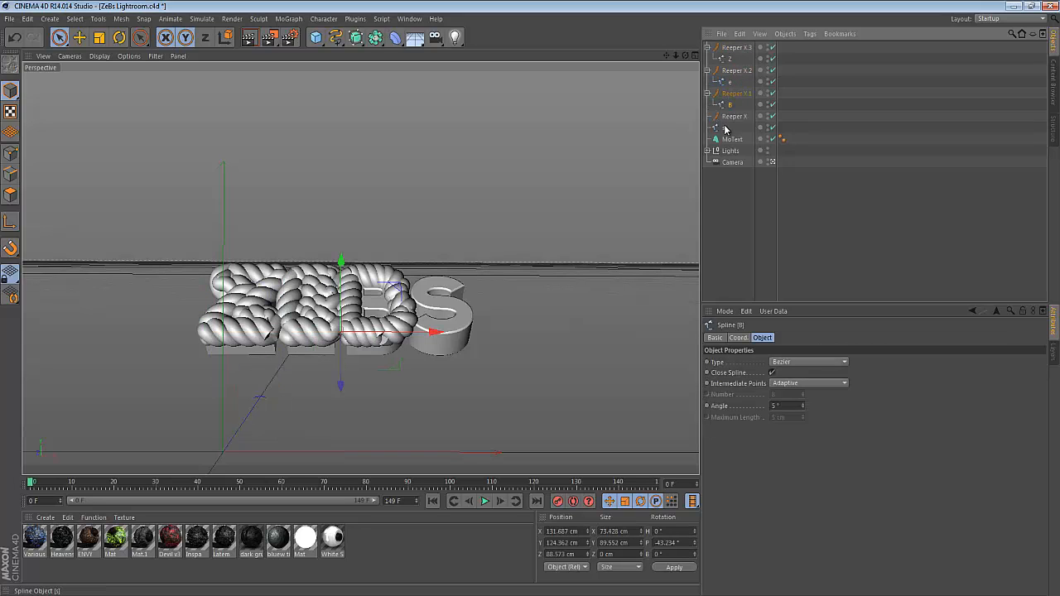
left_click(734, 116)
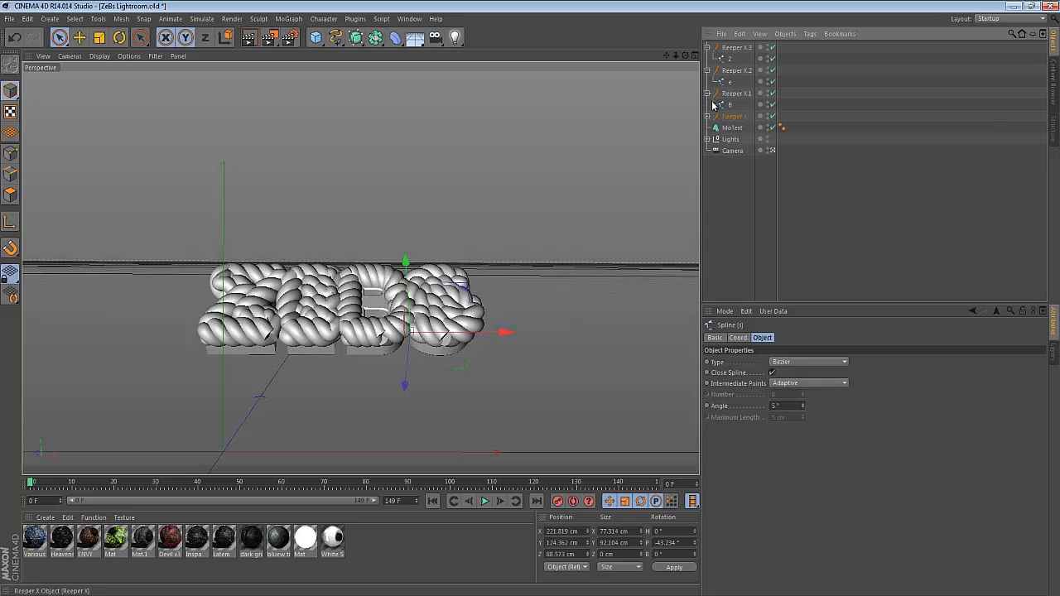
left_click(735, 46)
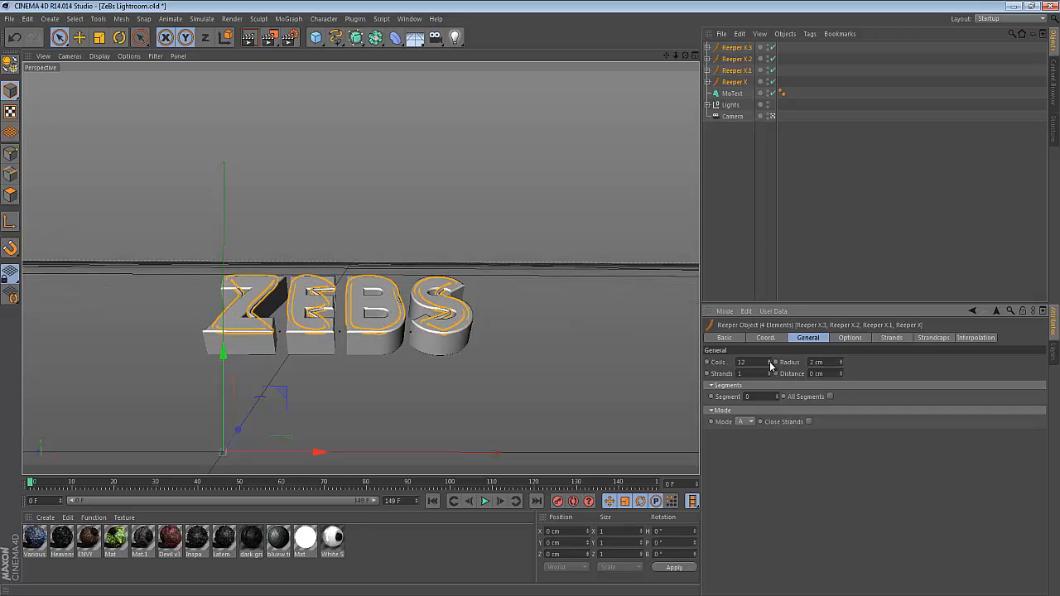
- Lower Radius and widen Distance on all four letter ropes so they loop loosely
left_click(742, 361)
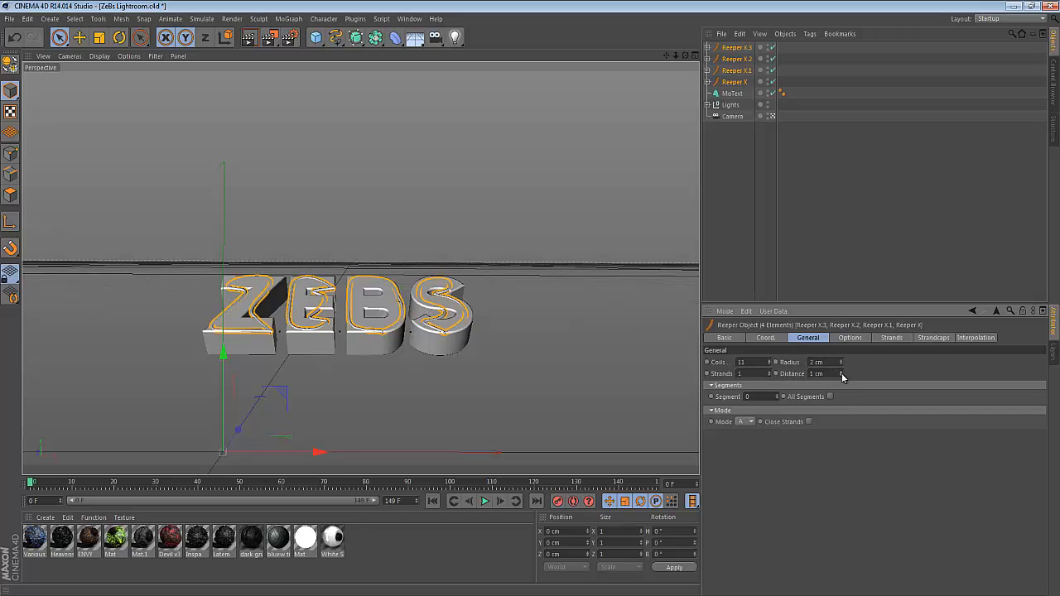
left_click(518, 346)
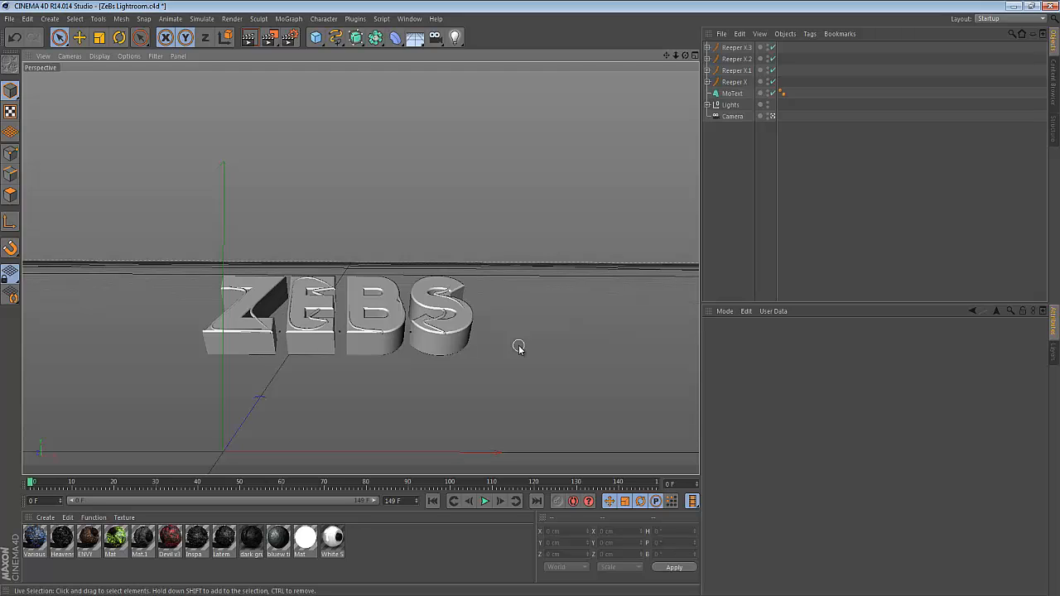
mouse_move(559, 206)
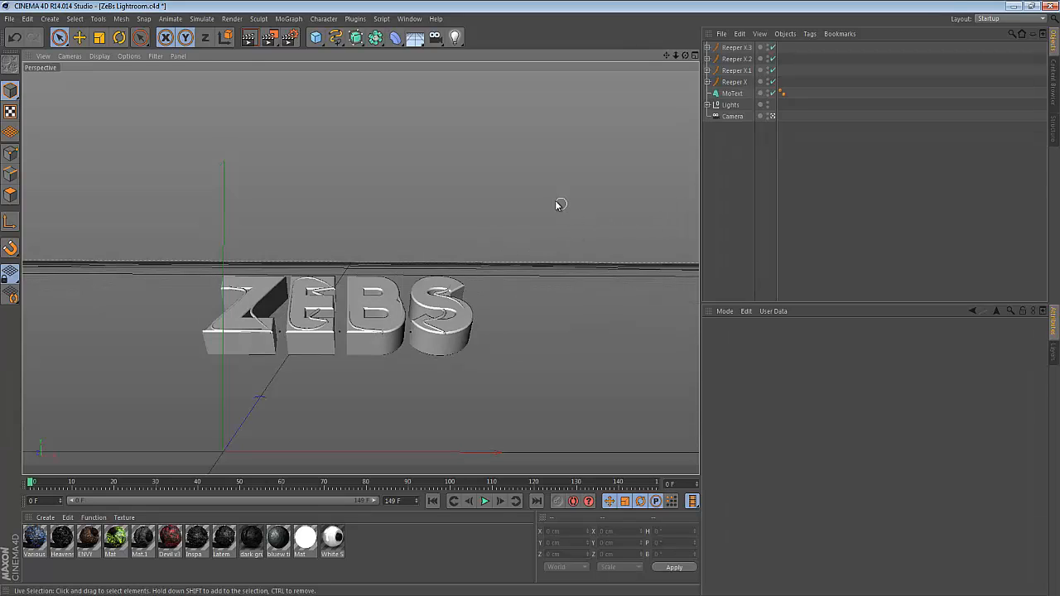
left_click(735, 82)
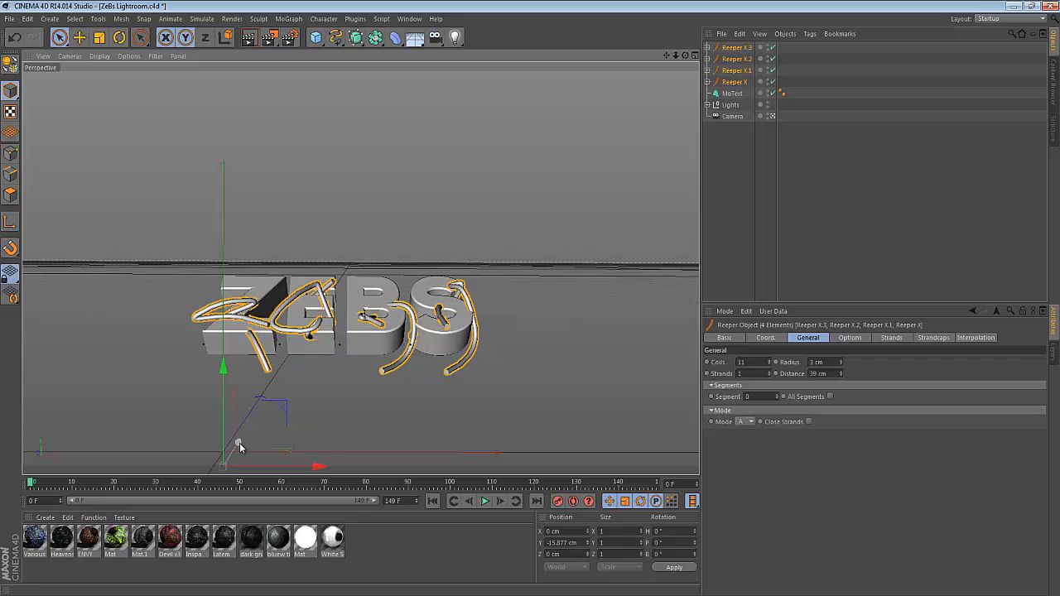
left_click_drag(240, 444, 245, 437)
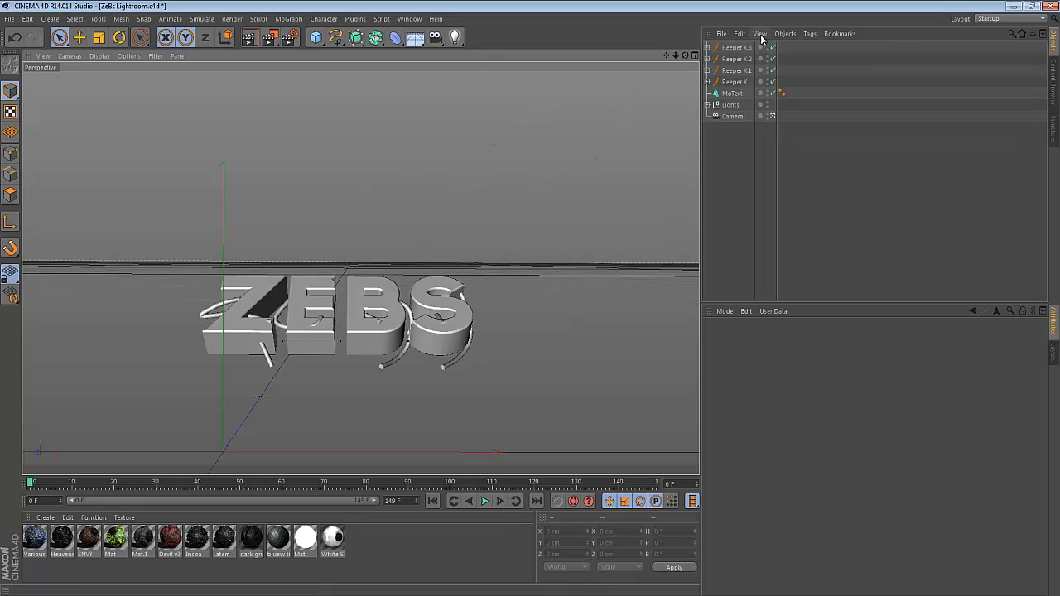
- Duplicate the letter-outline ReaperX ropes as a second strand set with new Strands and Radius values
left_click(735, 81)
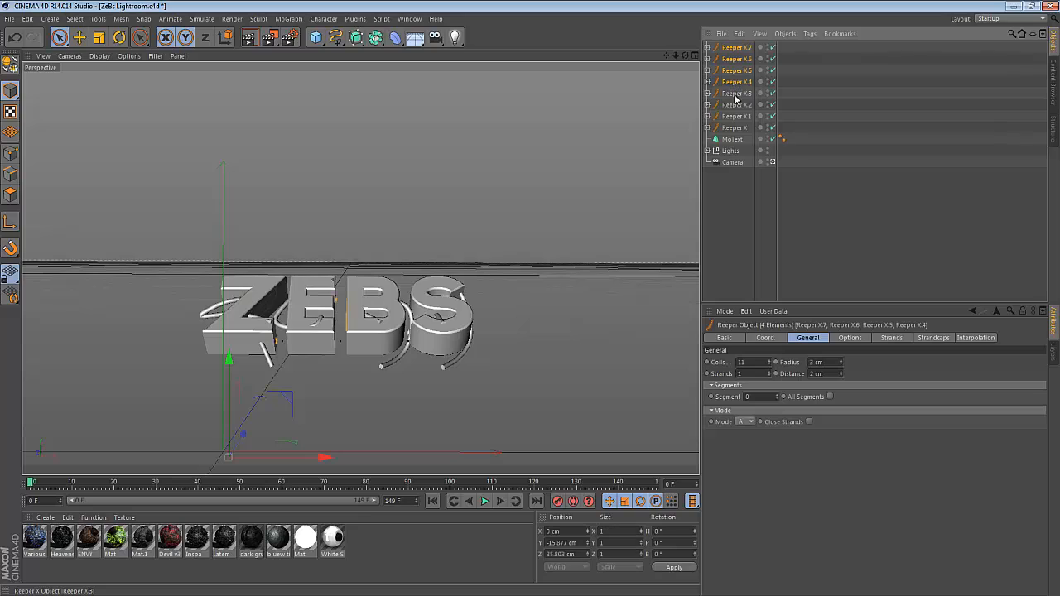
mouse_move(770, 357)
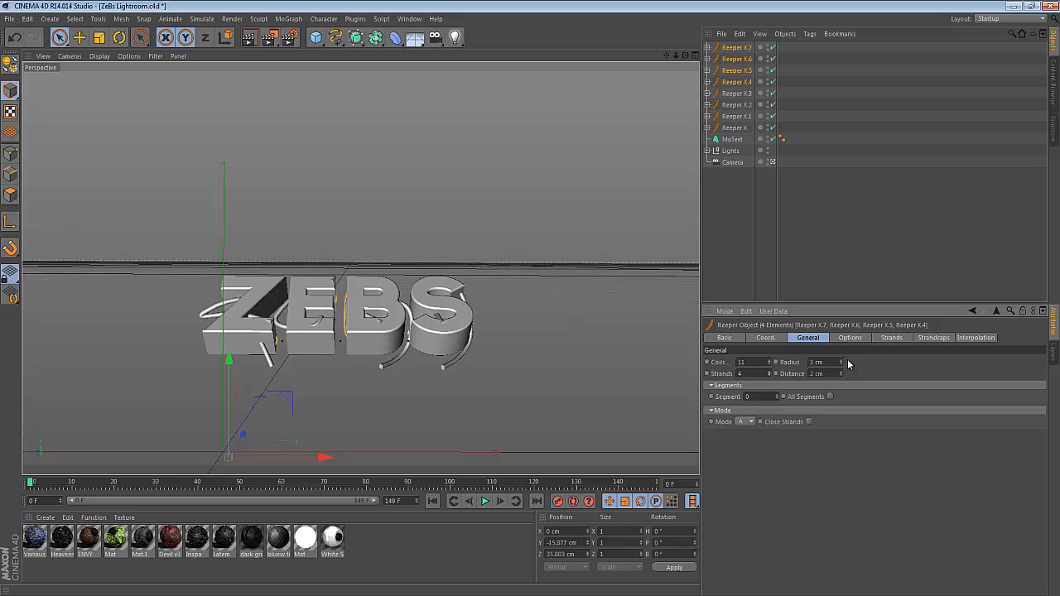
left_click(547, 326)
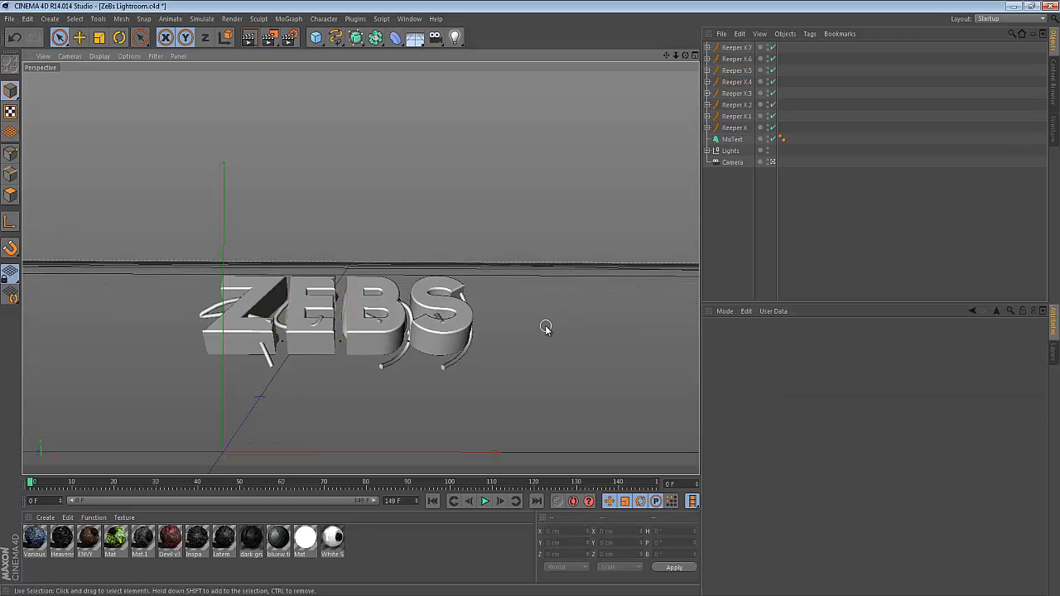
left_click(736, 46)
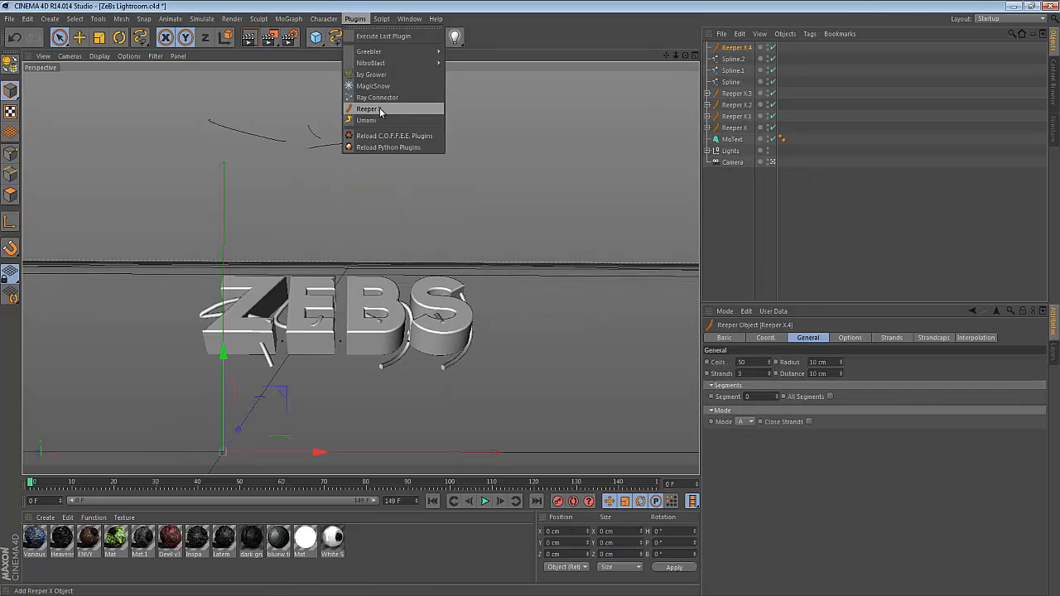
- Wrap two freehand curves above ZEBS in a ReaperX rope with a reduced Count
left_click(368, 109)
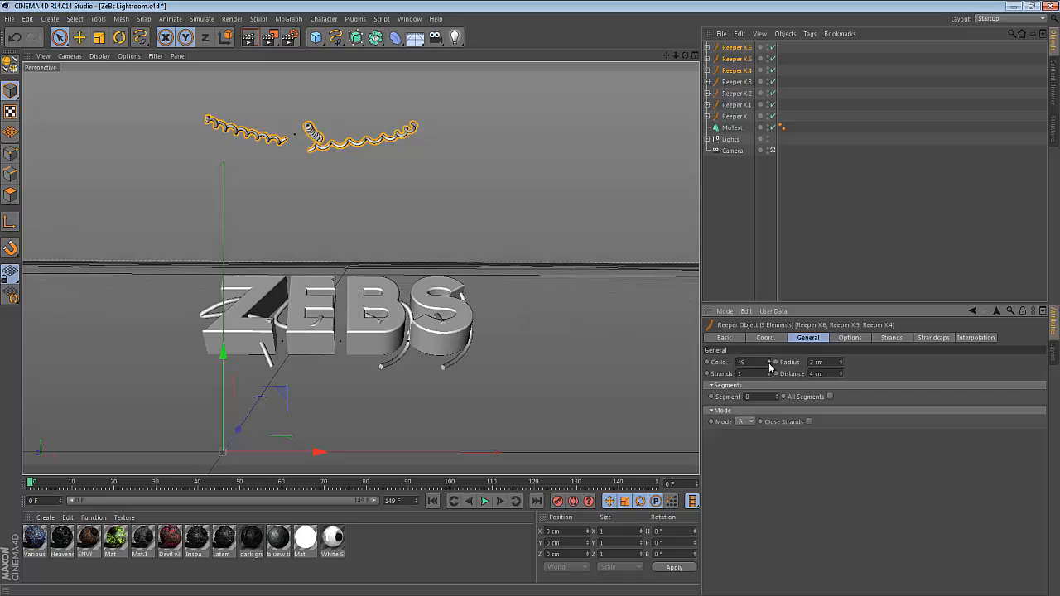
triple_click(741, 361)
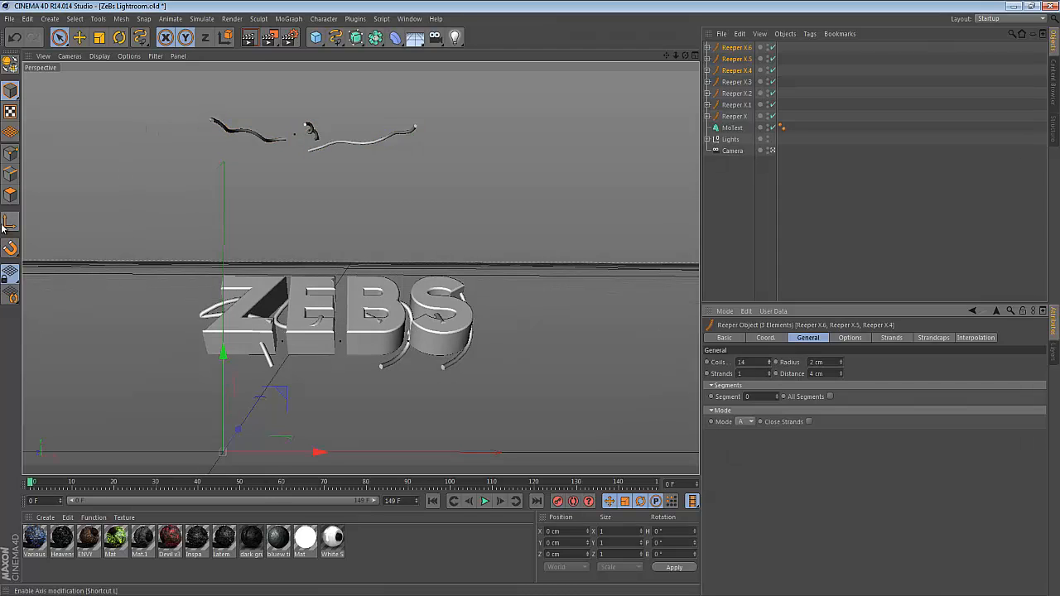
left_click_drag(223, 356, 223, 163)
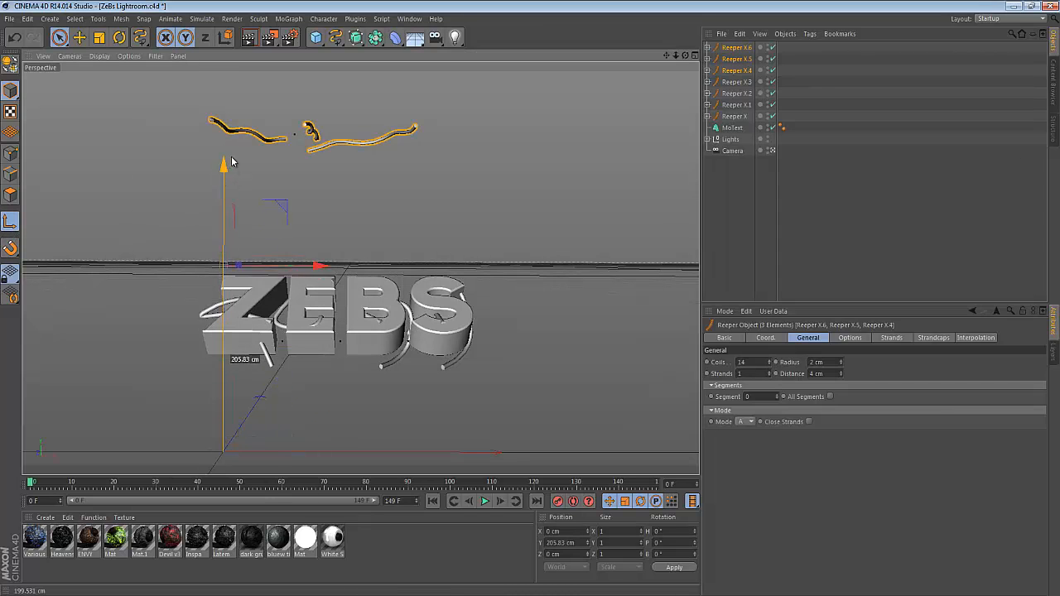
- Move the freehand ReaperX ropes down in Y onto the front of the ZEBS lettering
left_click_drag(224, 162, 322, 265)
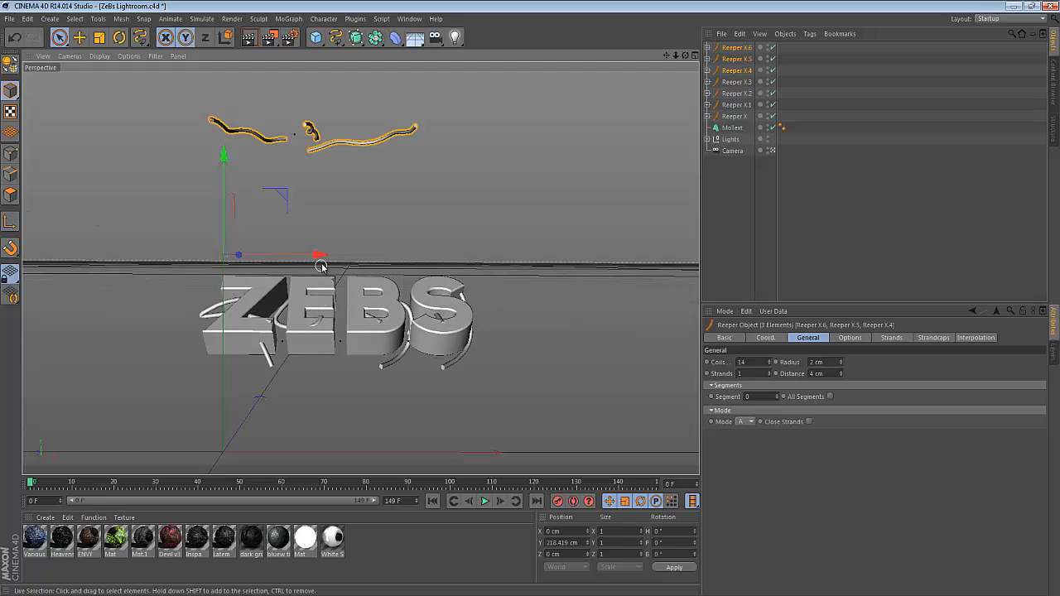
left_click(735, 46)
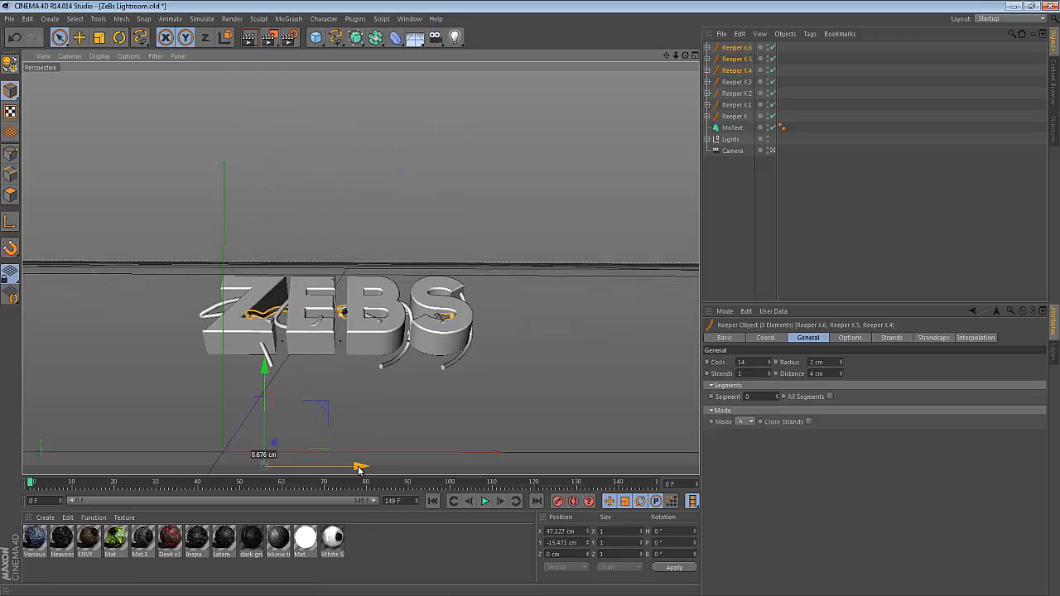
left_click(427, 408)
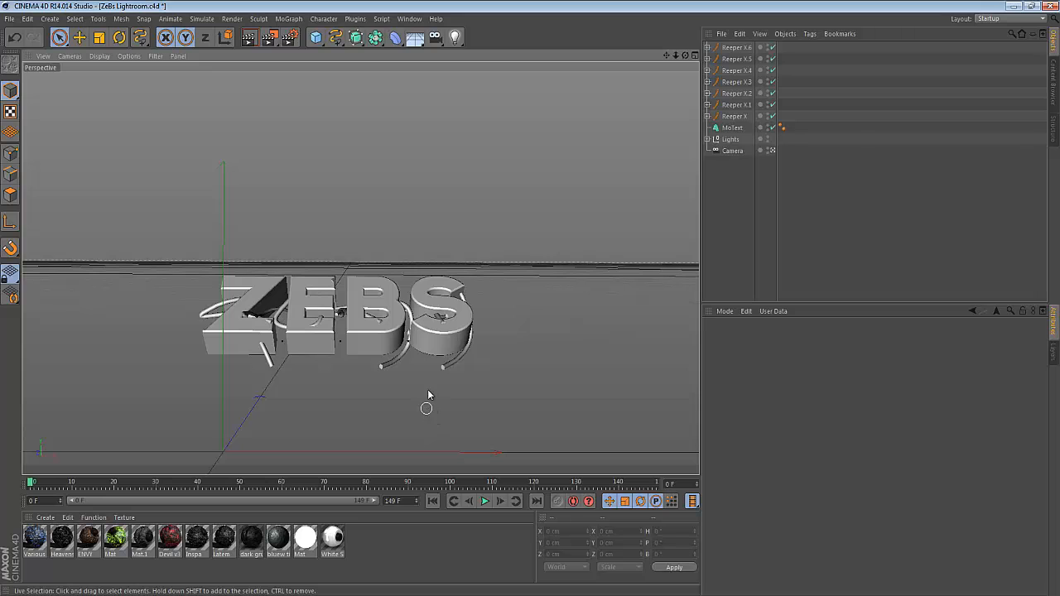